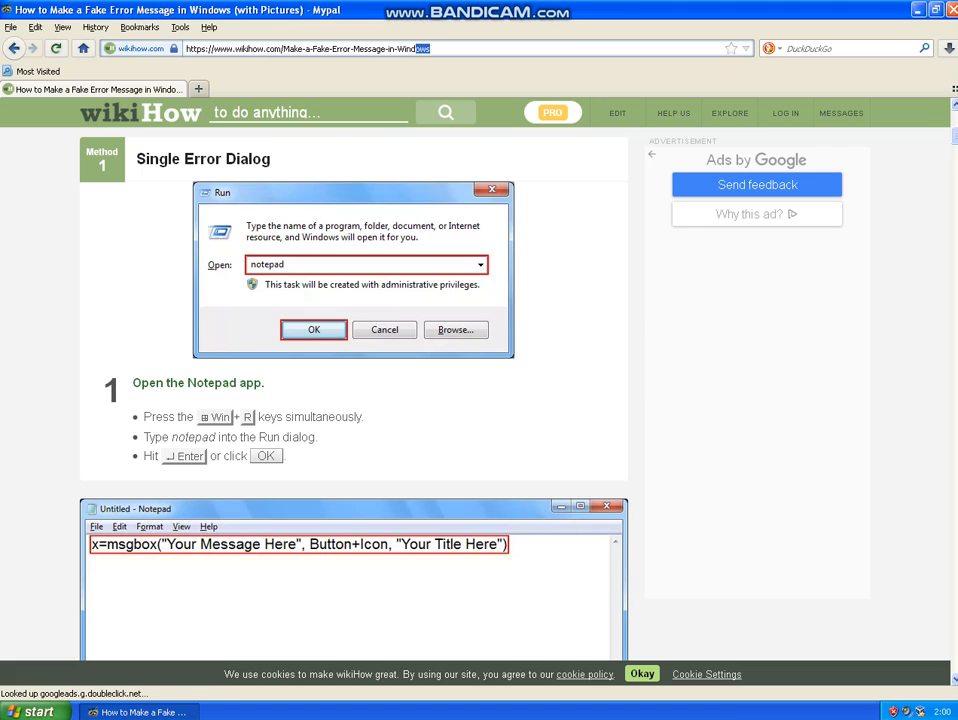
- Review the wikiHow fake-error-message steps in Firefox, then minimize the browser
left_click(308, 48)
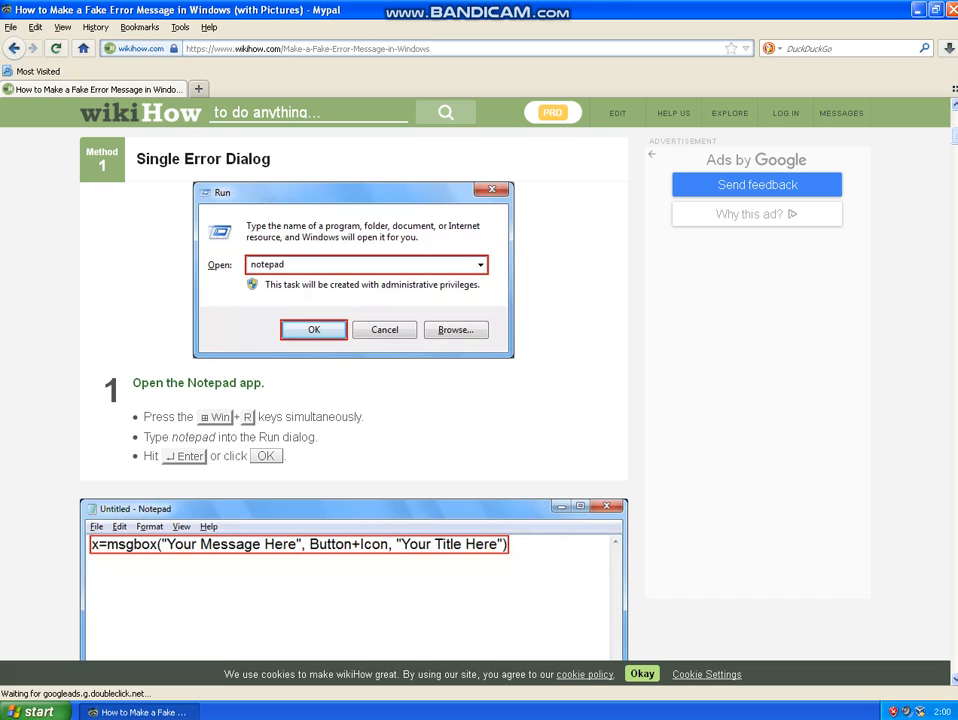
scroll("down", 3)
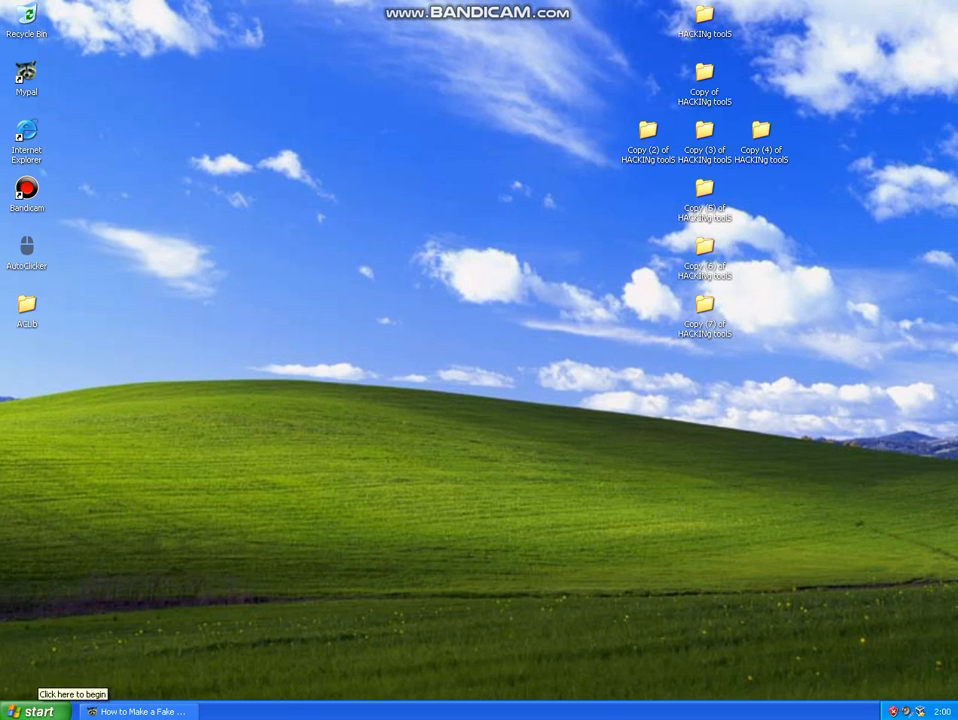
- Launch a blank Notepad window from the Start menu's Run dialog
left_click(32, 712)
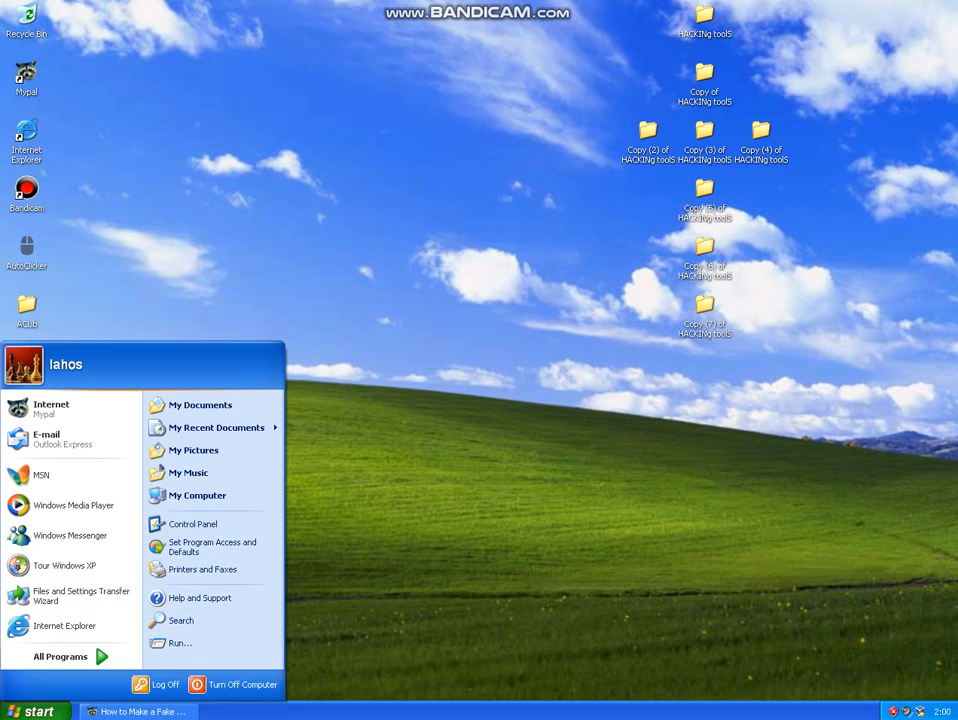
mouse_move(212, 548)
type("notepa")
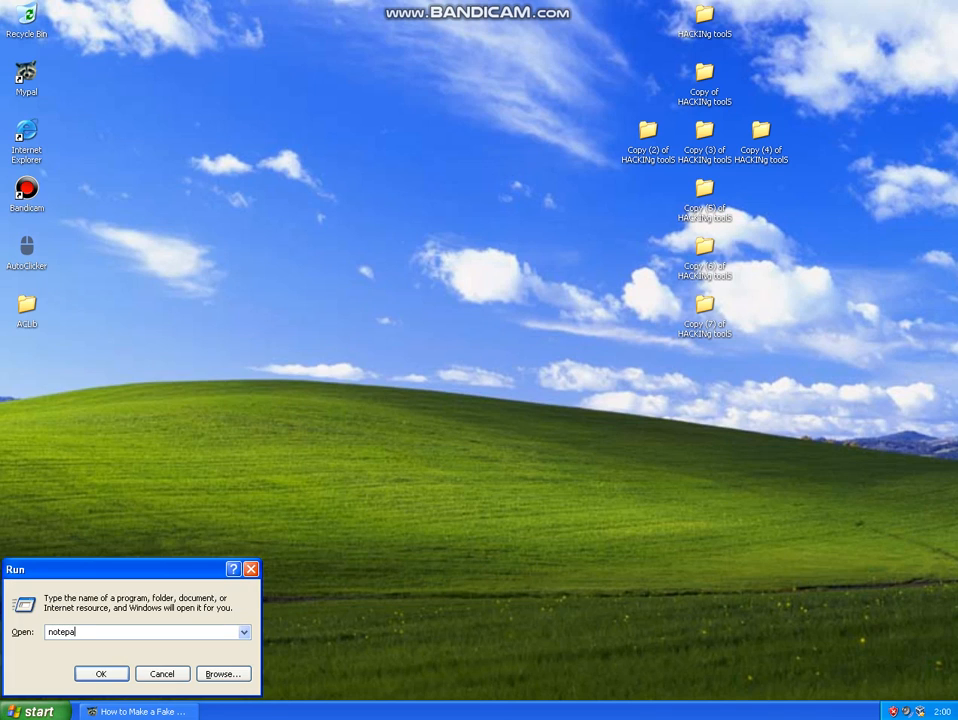
left_click(100, 672)
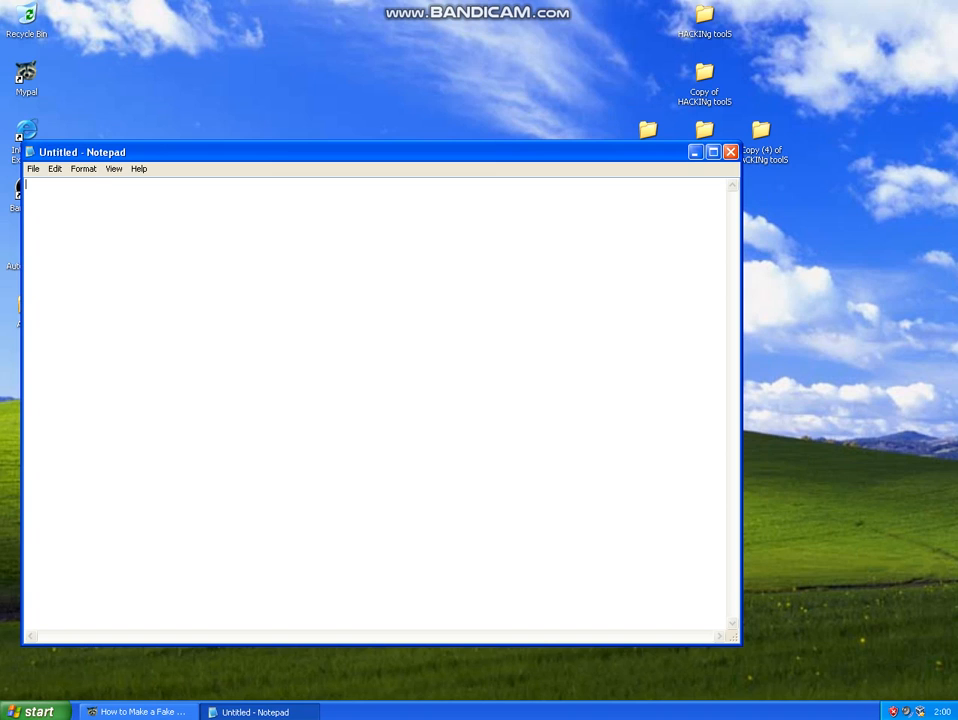
- Write the msgbox line with message 'ur mom' and title 'ur computer has virus'
type("x=msgbox(\"Your Message Here\", Button+Icon, \"Your Title Here\")")
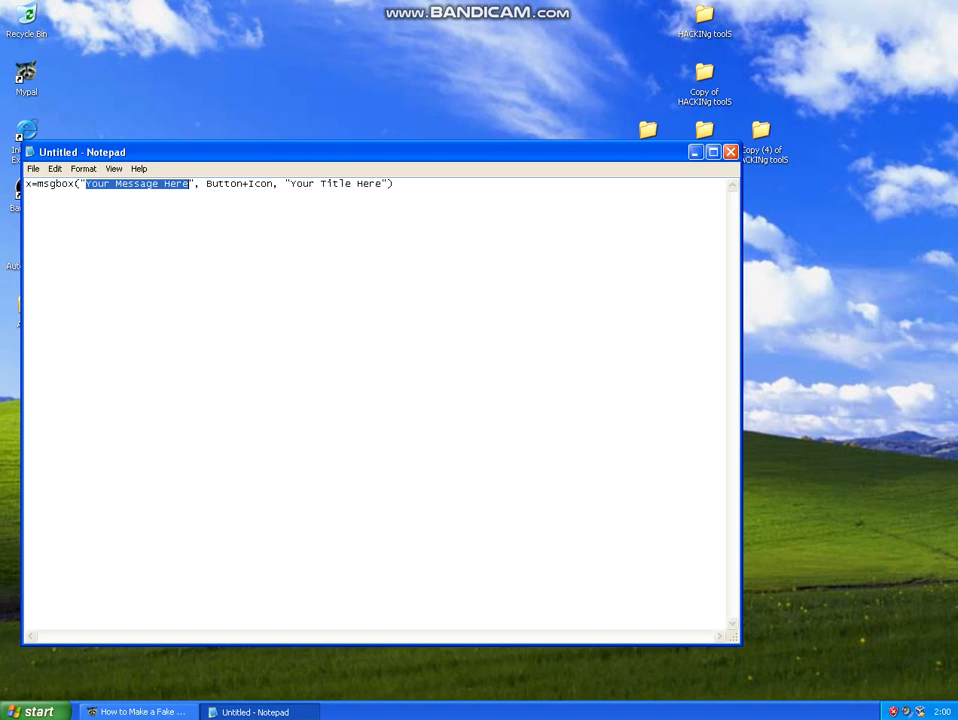
type("u")
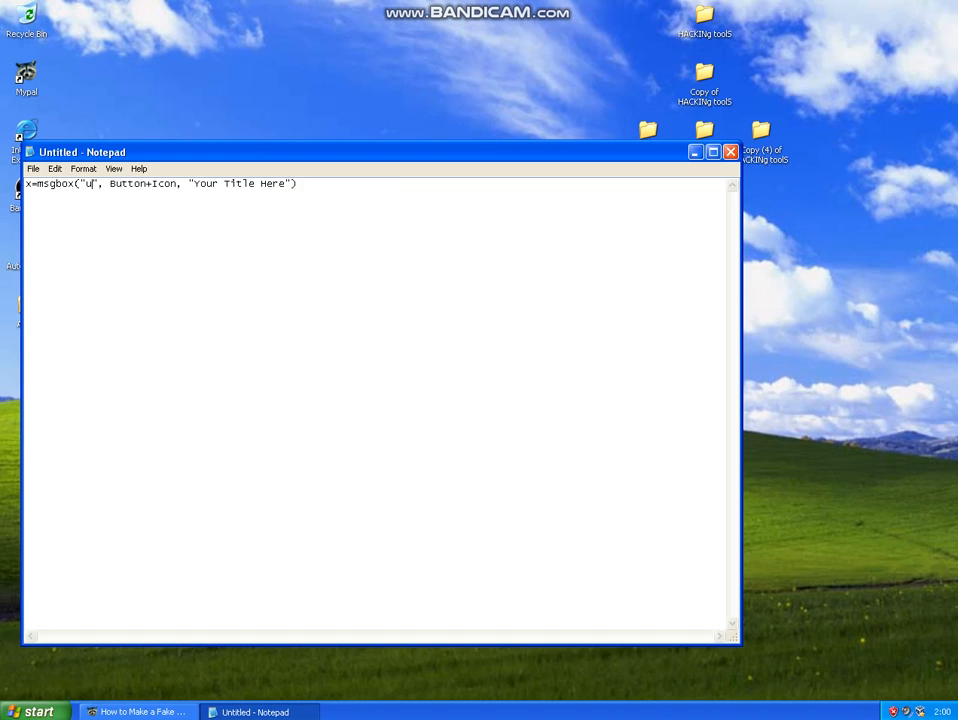
type("r mom")
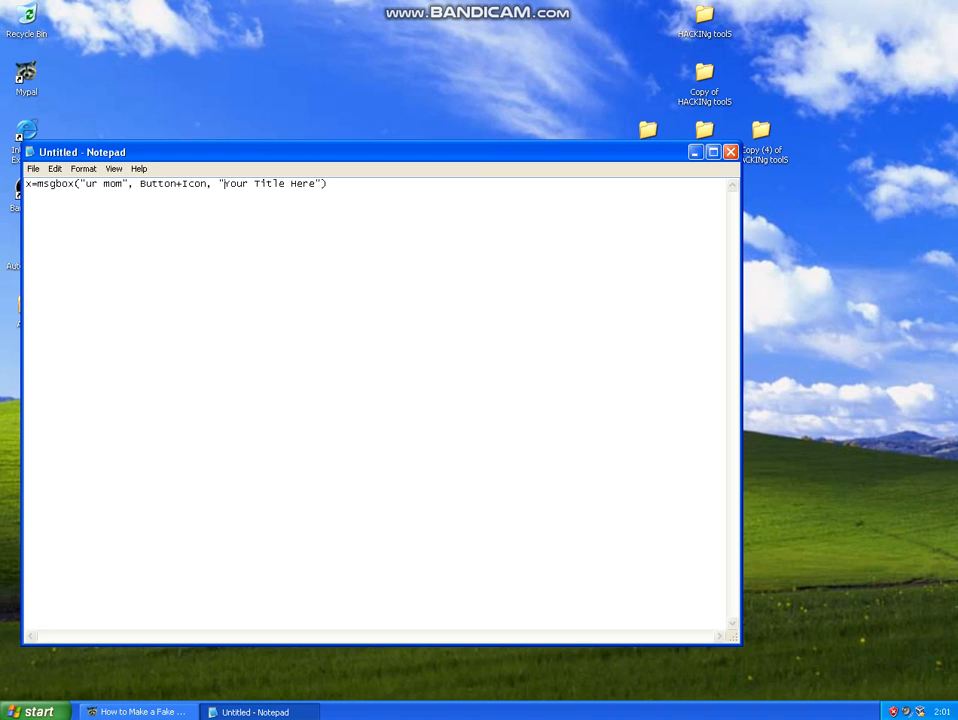
left_click_drag(224, 184, 316, 184)
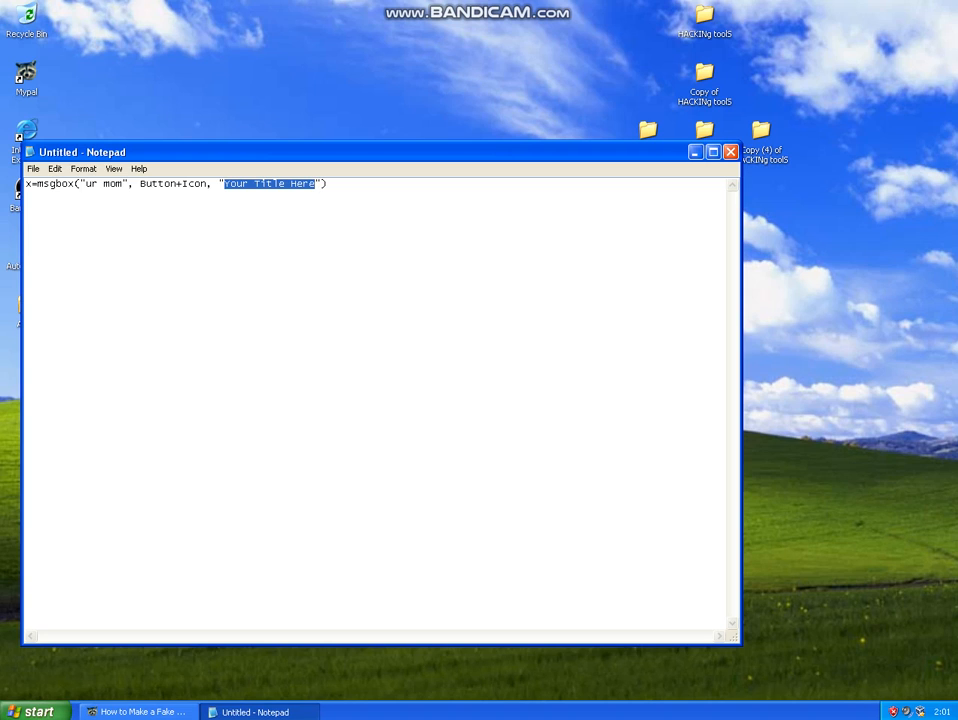
type("ur")
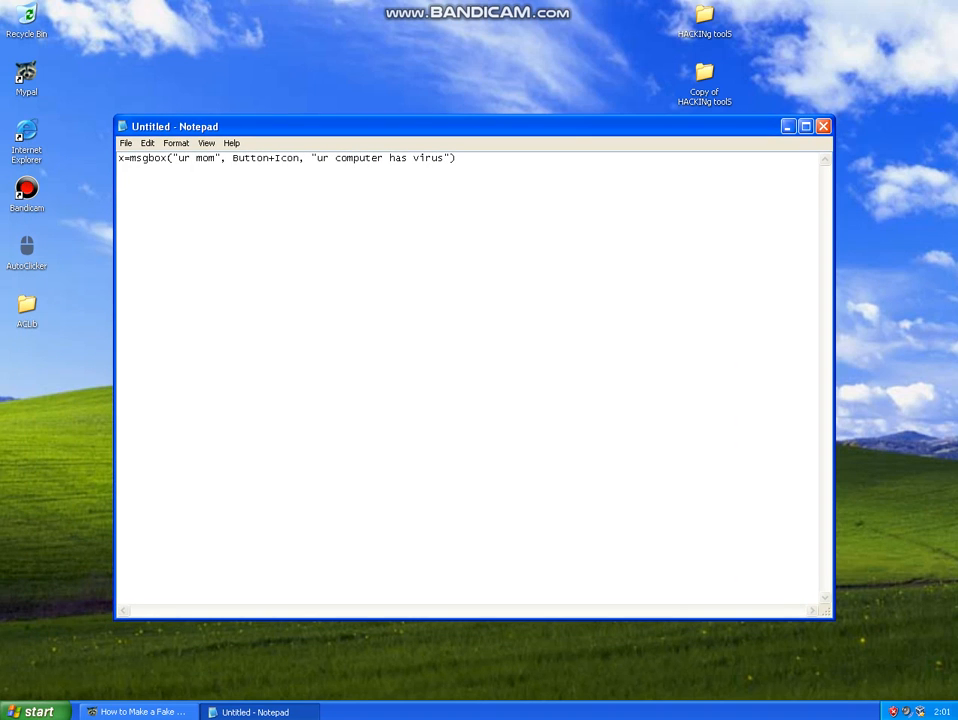
left_click_drag(312, 156, 444, 156)
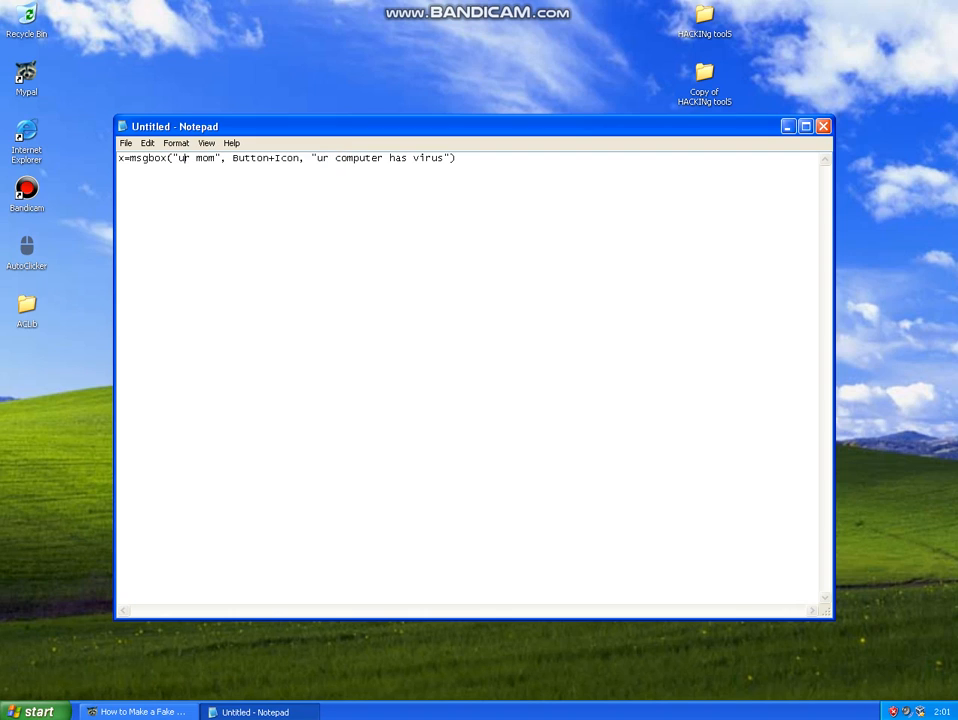
double_click(250, 158)
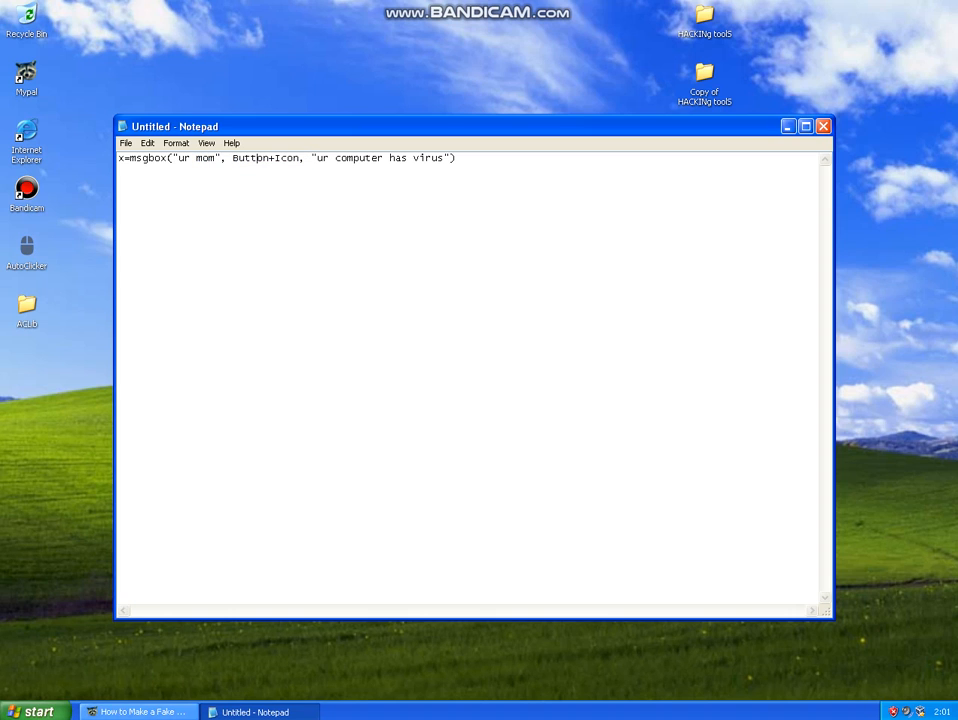
left_click(136, 712)
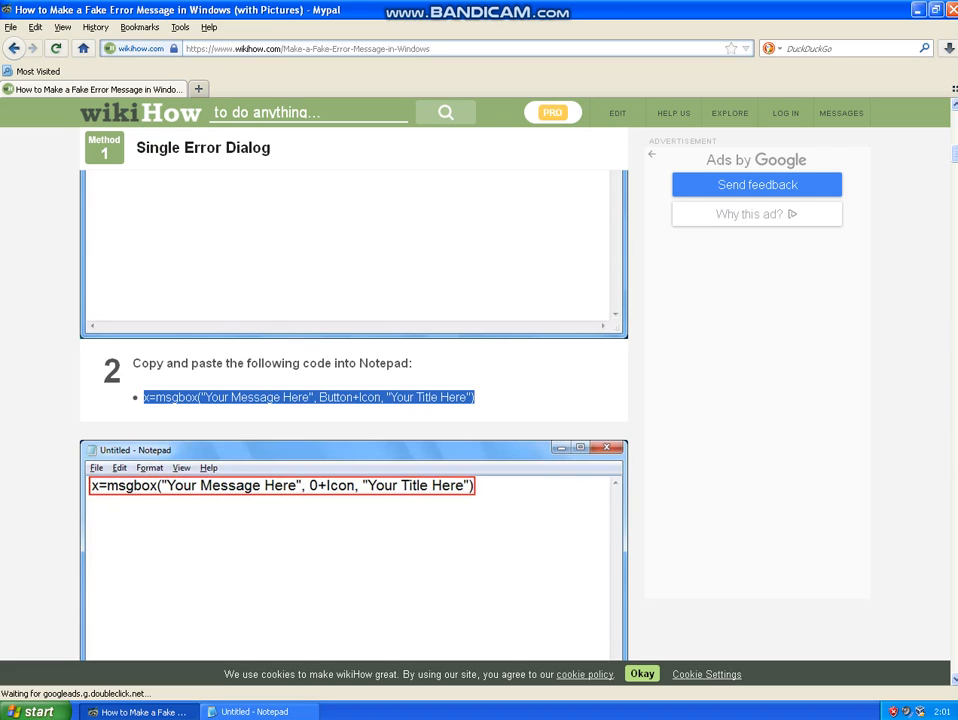
scroll("down", 3)
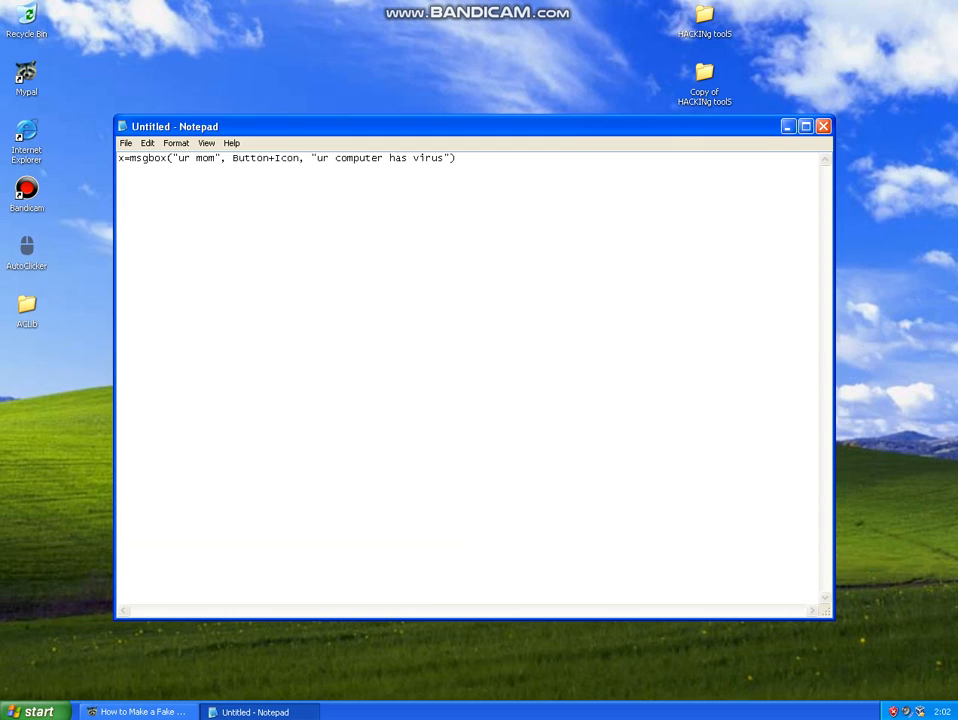
- Replace the Button placeholder with 5 and select the Icon placeholder for removal
double_click(248, 158)
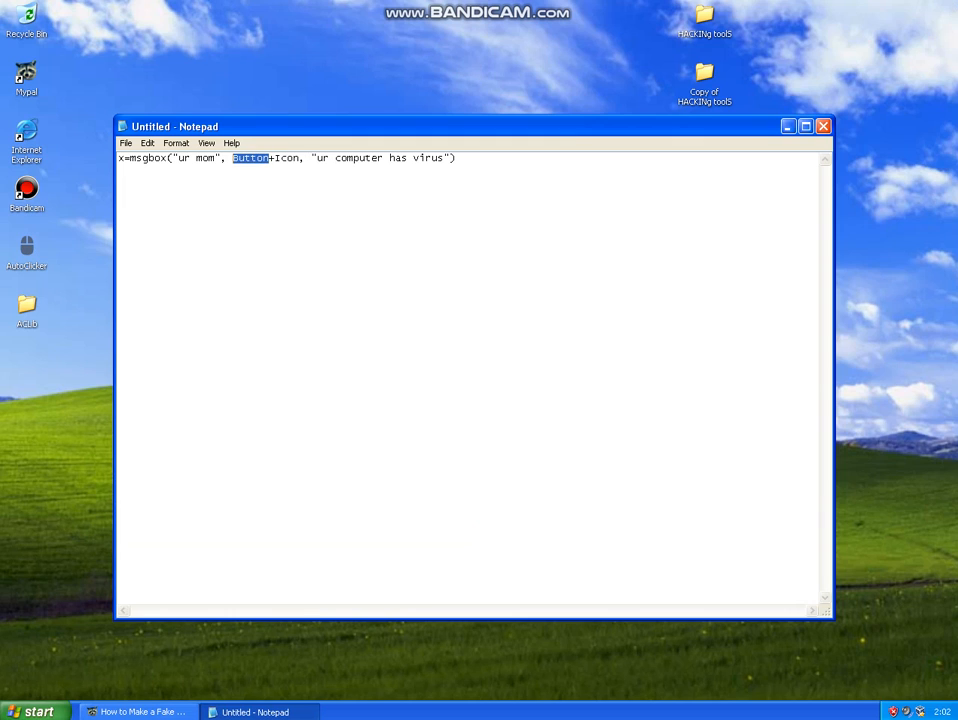
type("5")
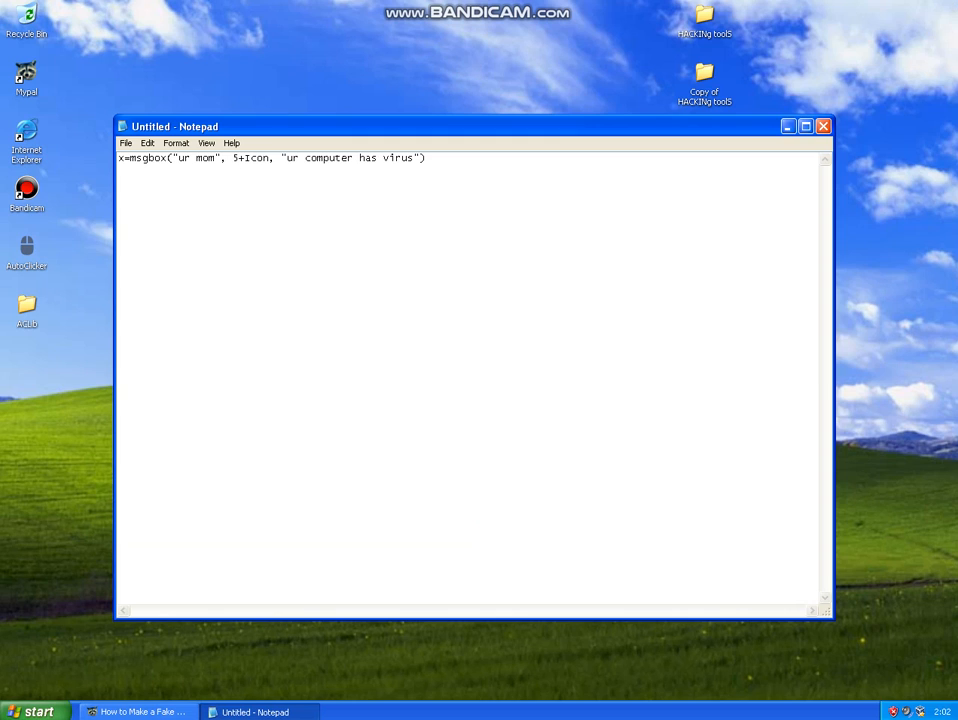
double_click(256, 158)
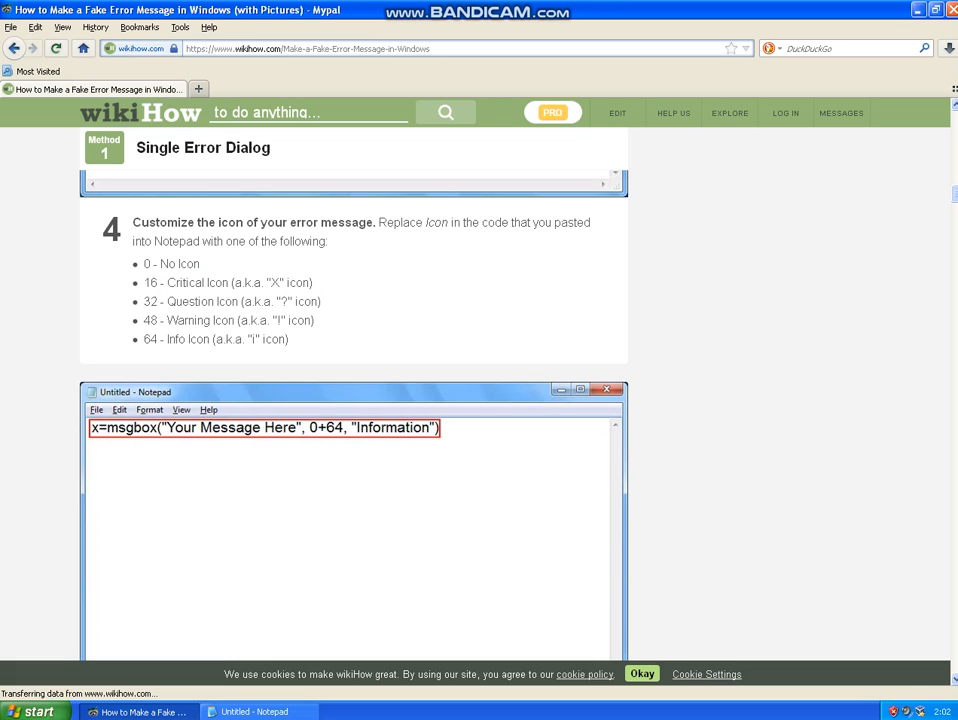
double_click(148, 284)
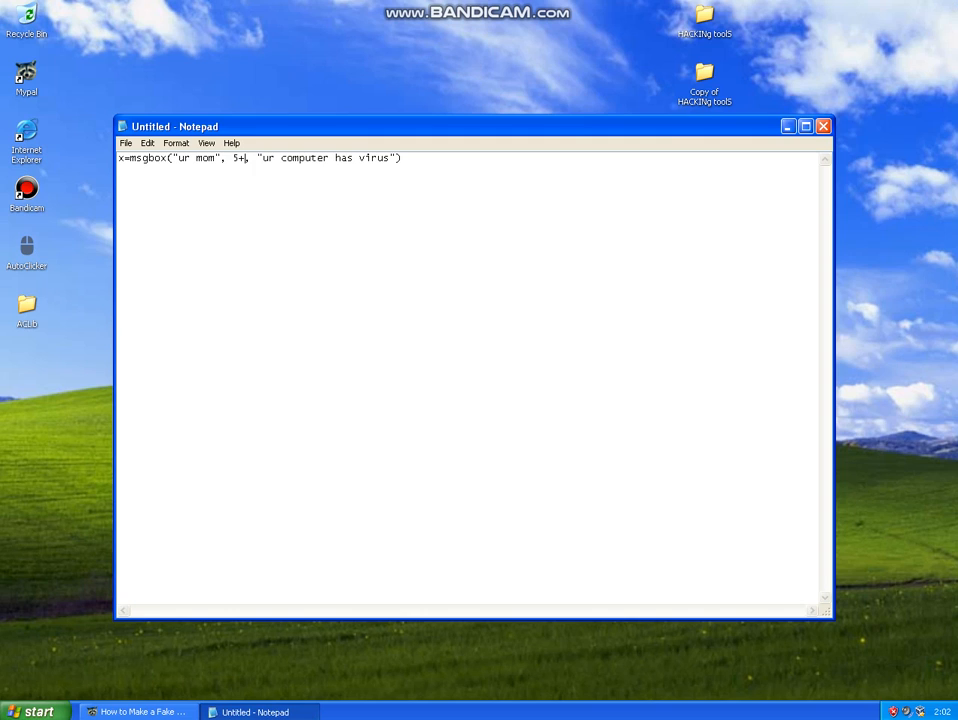
- Set the icon code to 16 so the msgbox line reads 5+16
type("16")
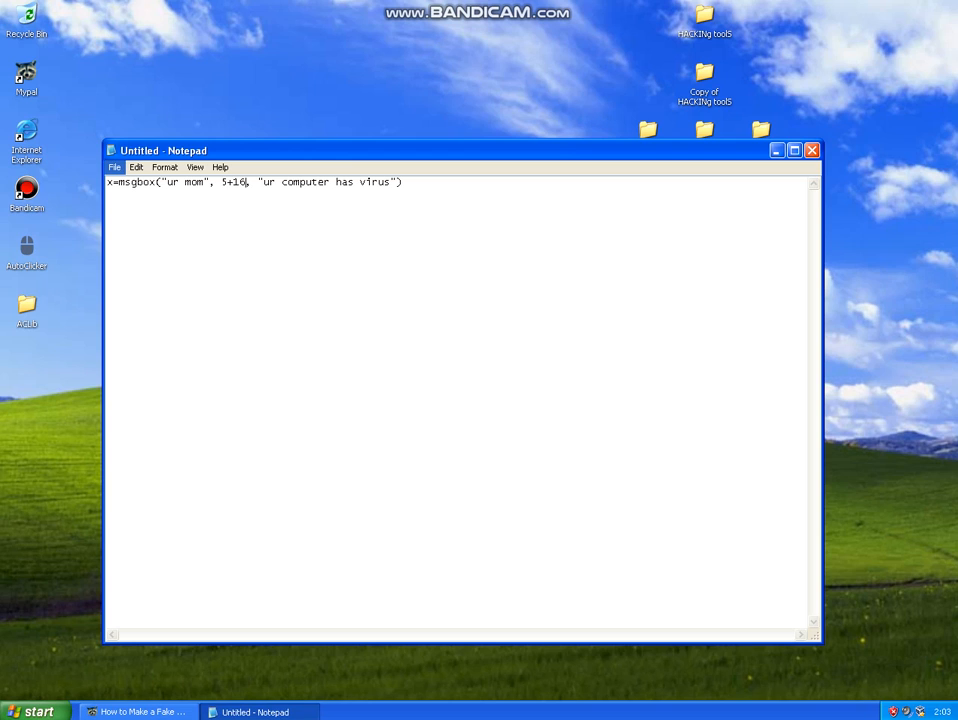
left_click(136, 168)
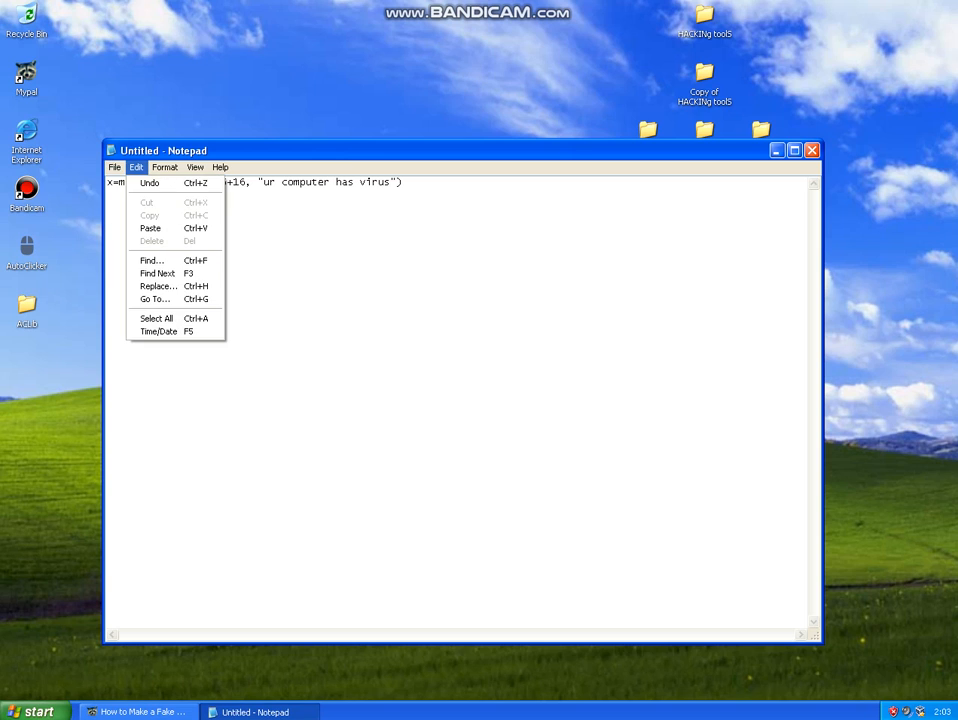
left_click(114, 168)
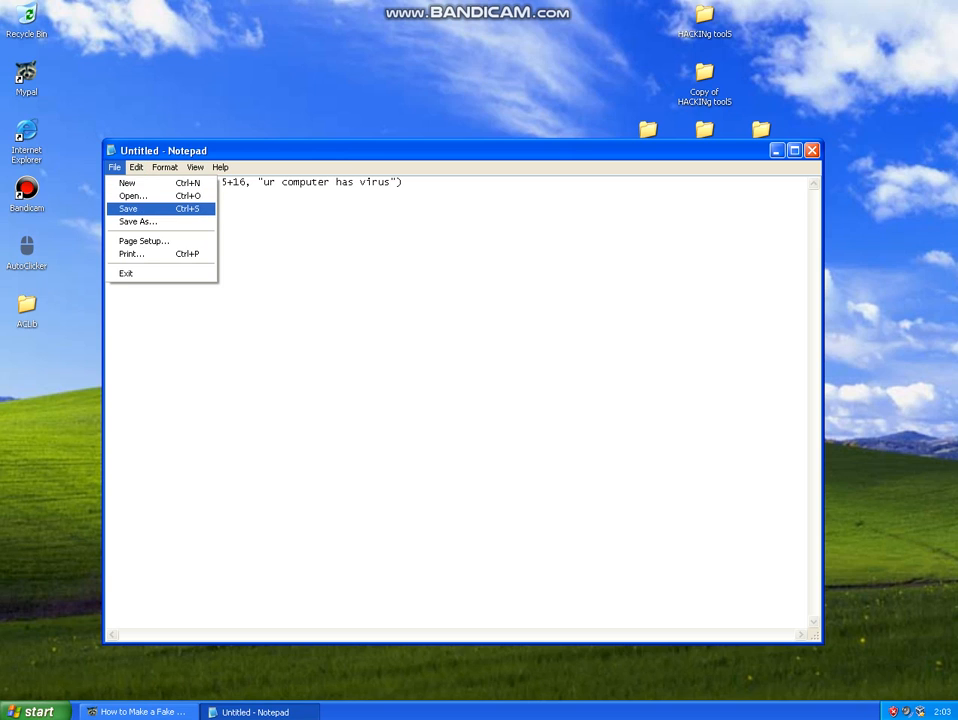
mouse_move(136, 220)
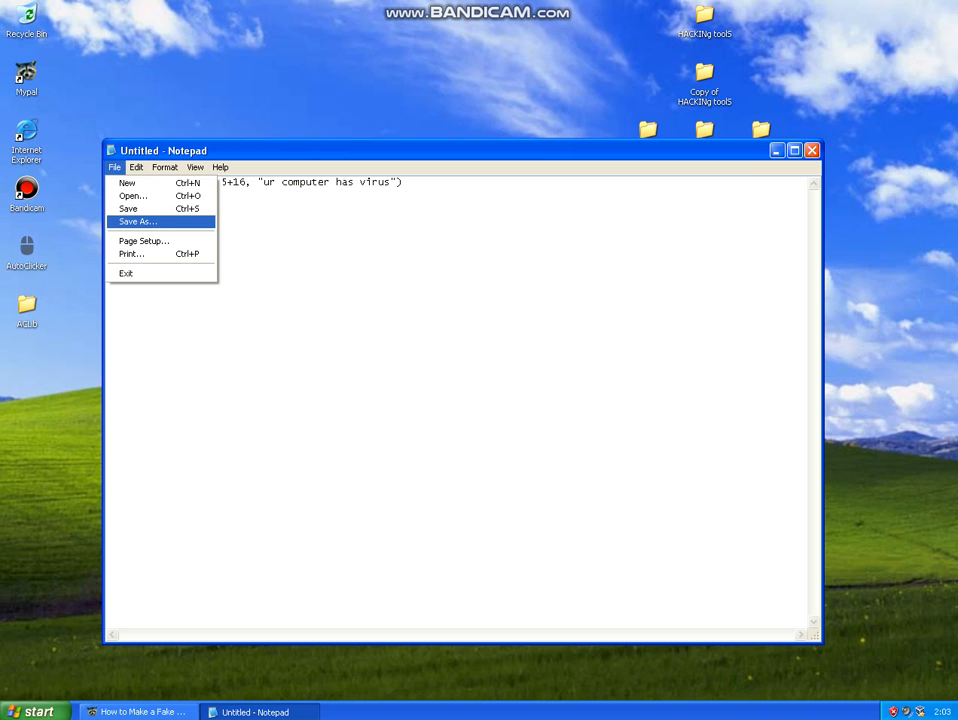
- Bring up Notepad's Save As dialog for the untitled script
left_click(136, 168)
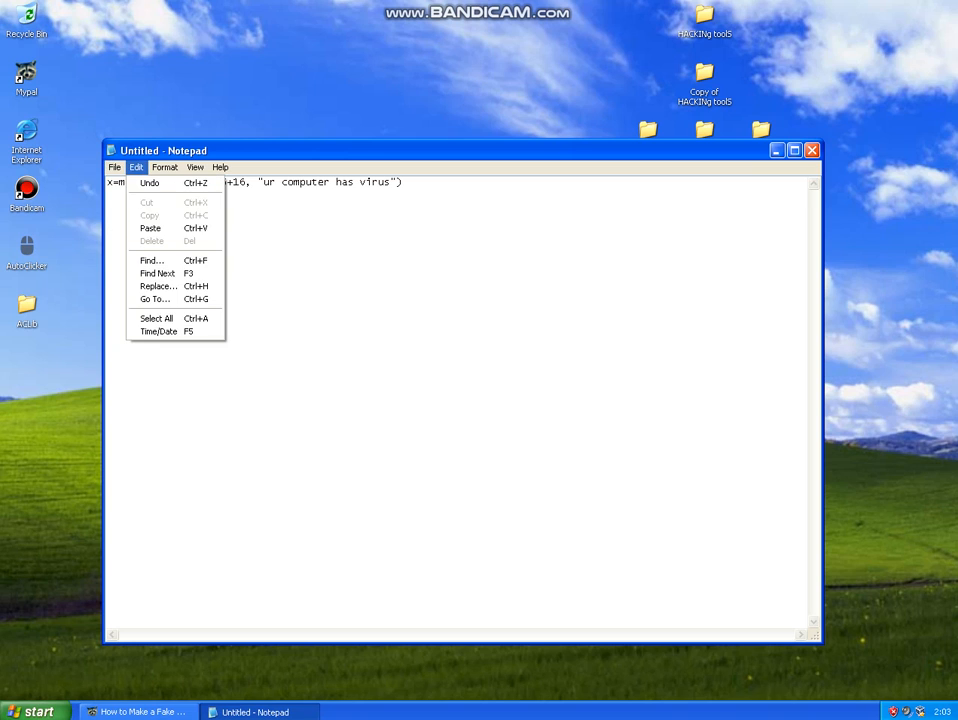
left_click(114, 168)
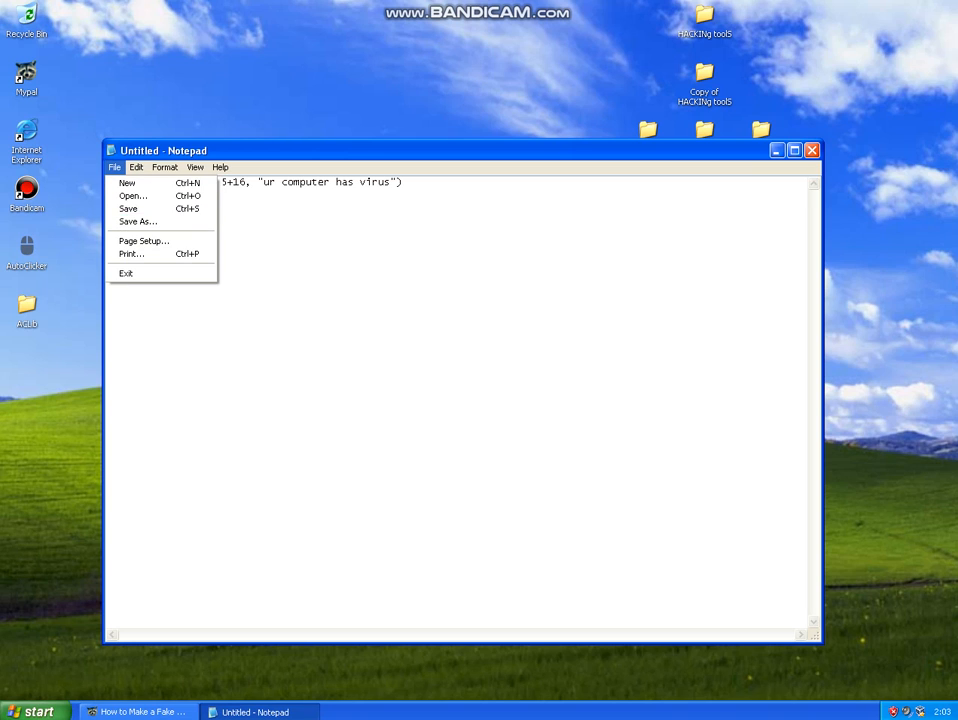
mouse_move(128, 208)
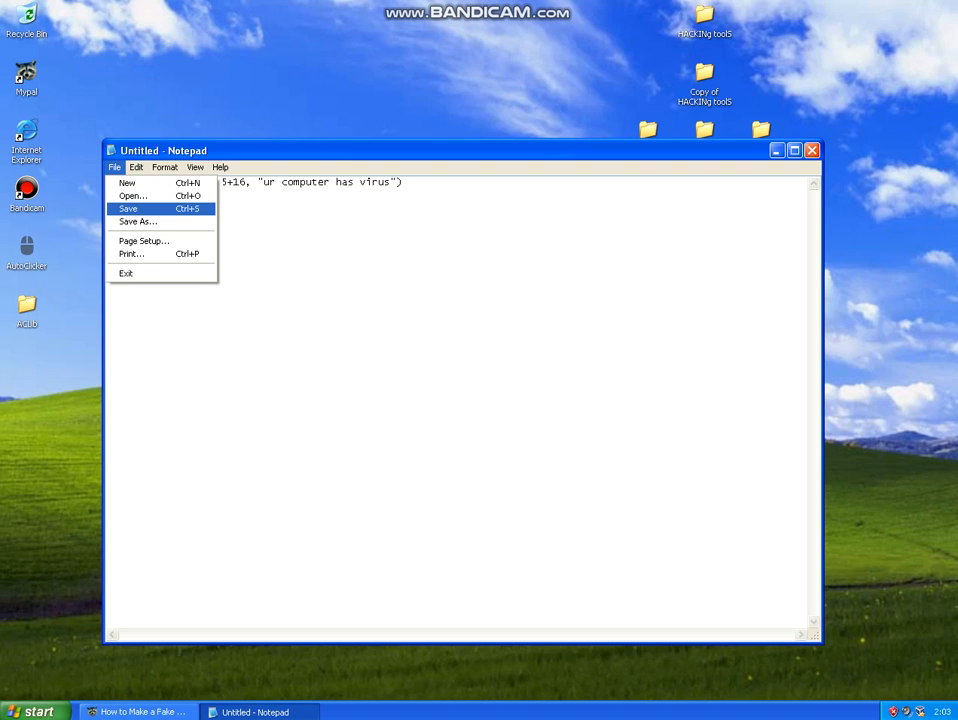
mouse_move(136, 220)
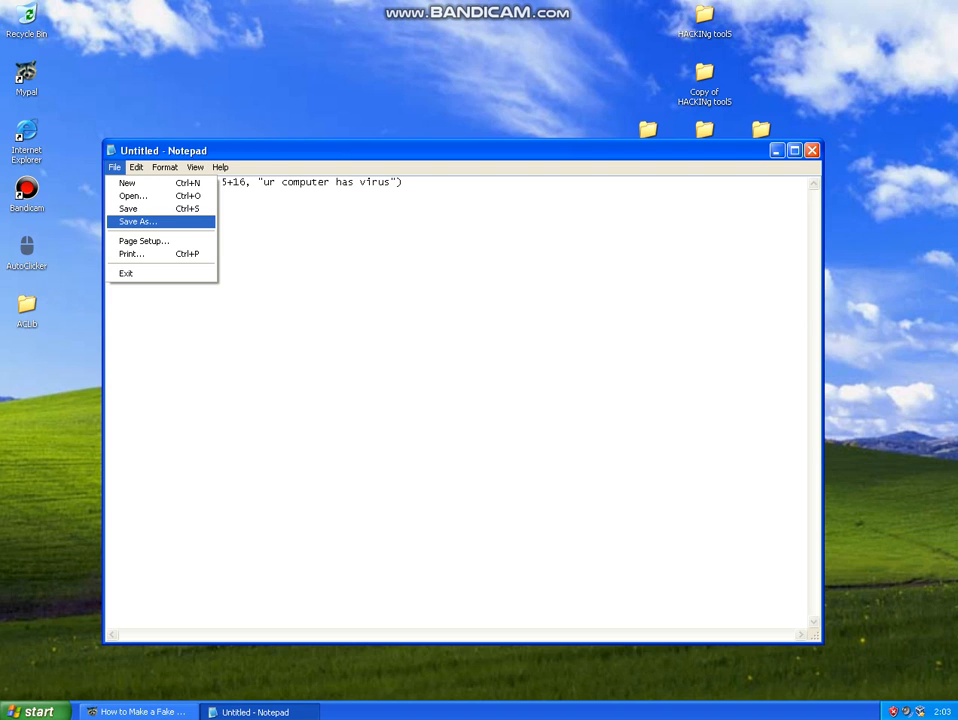
left_click(136, 220)
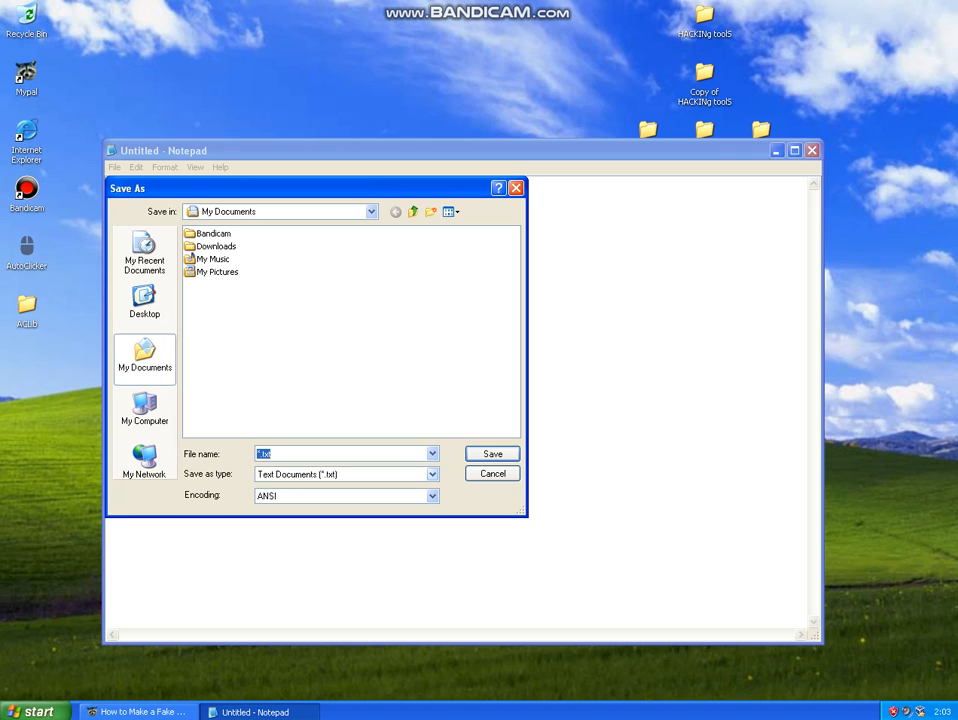
- Choose All Files and name the script 'hello your computer has virus.vbs'
left_click(432, 474)
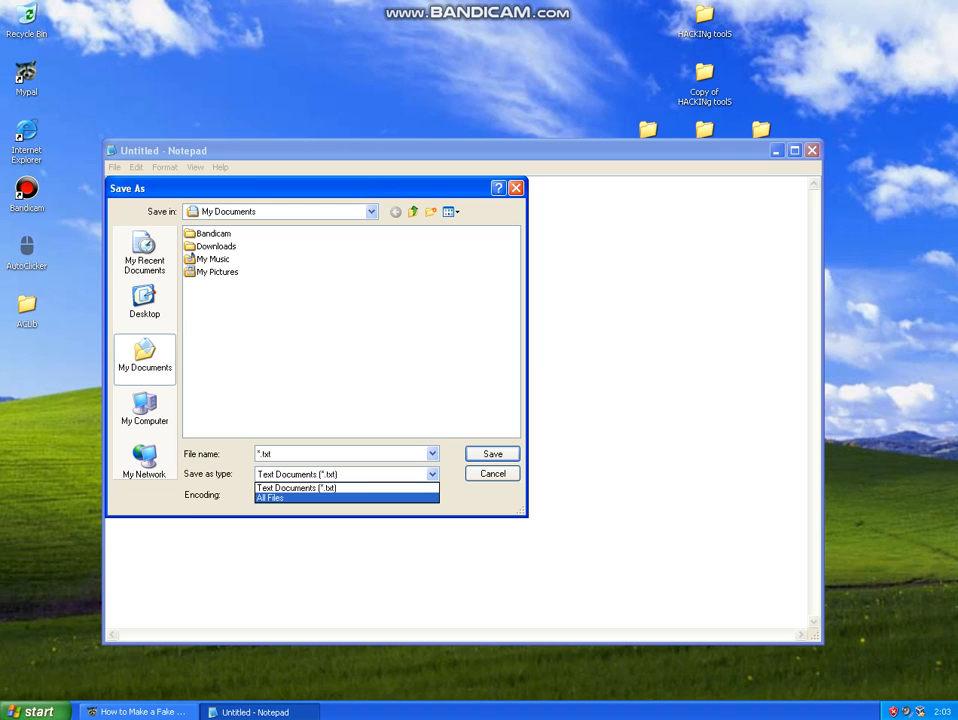
left_click(272, 496)
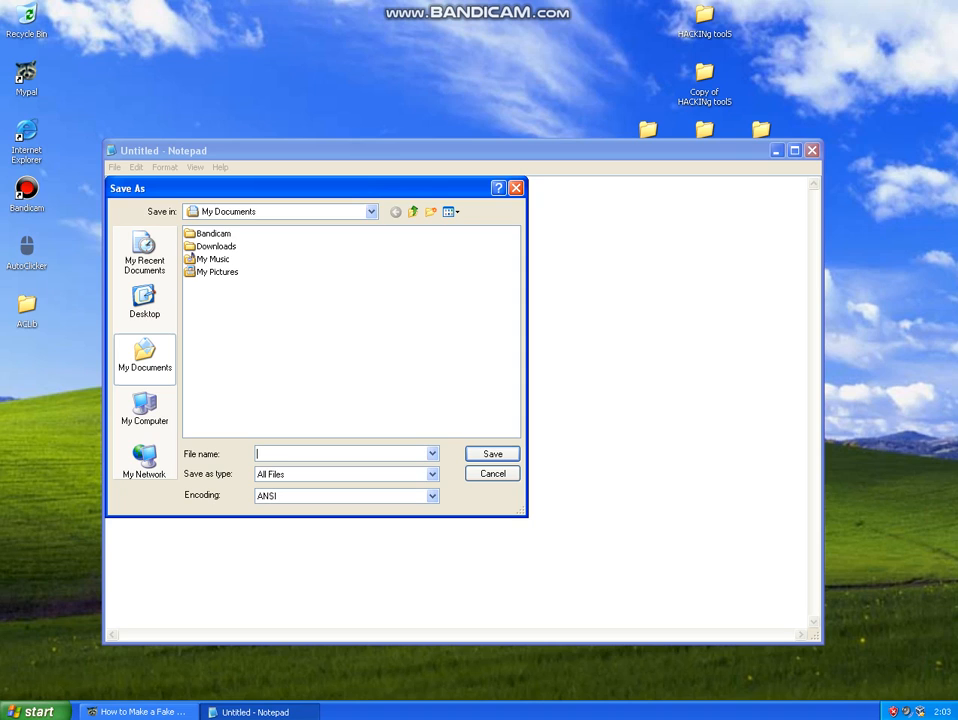
type("hello")
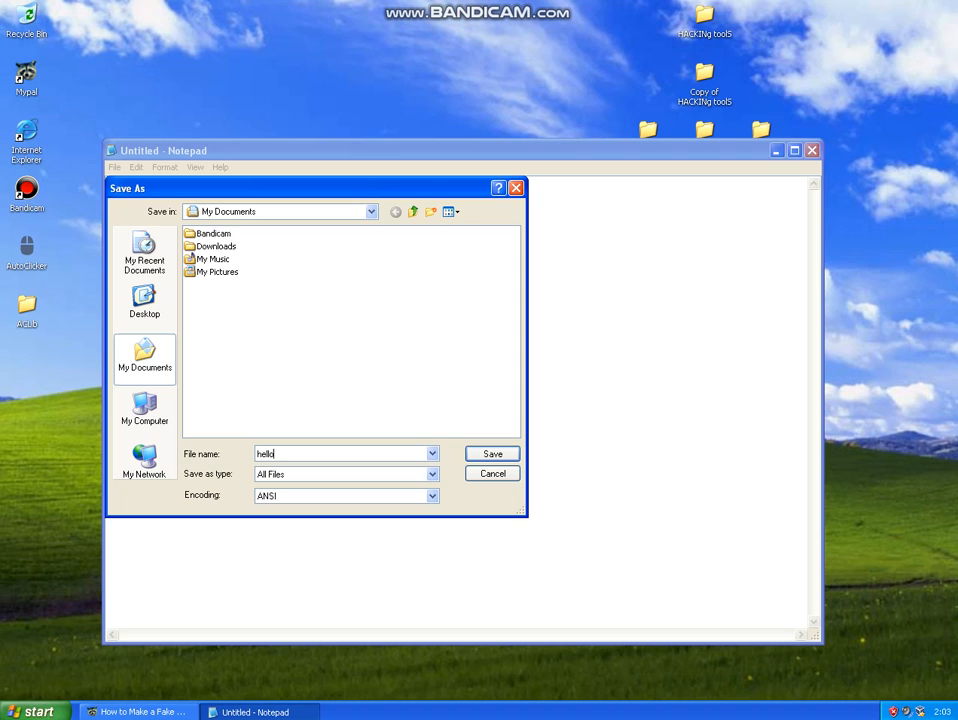
type("your")
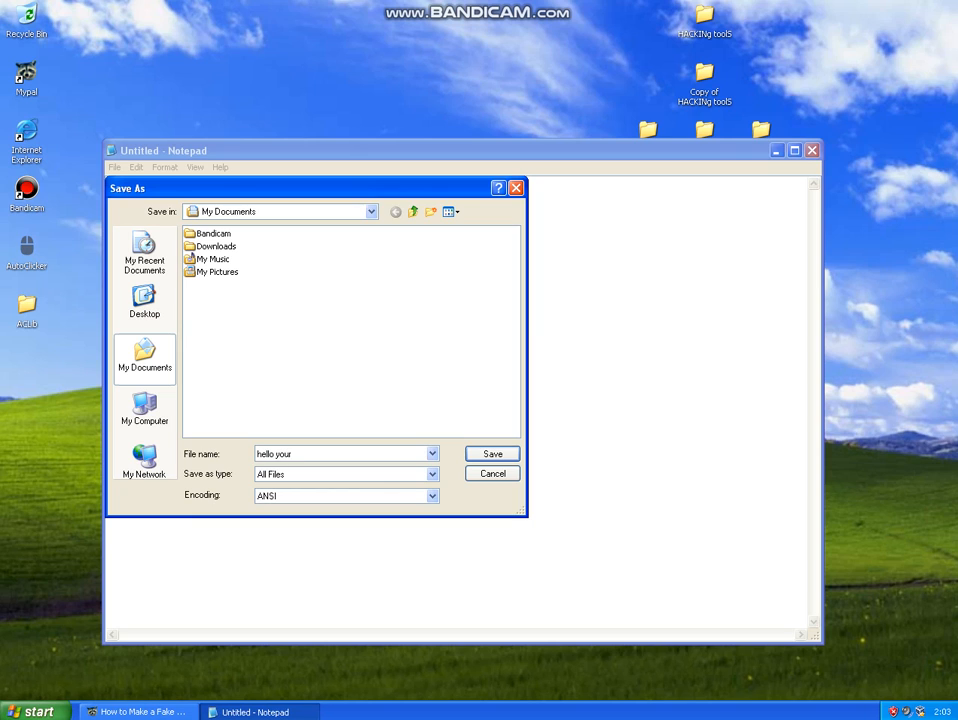
type("computer has")
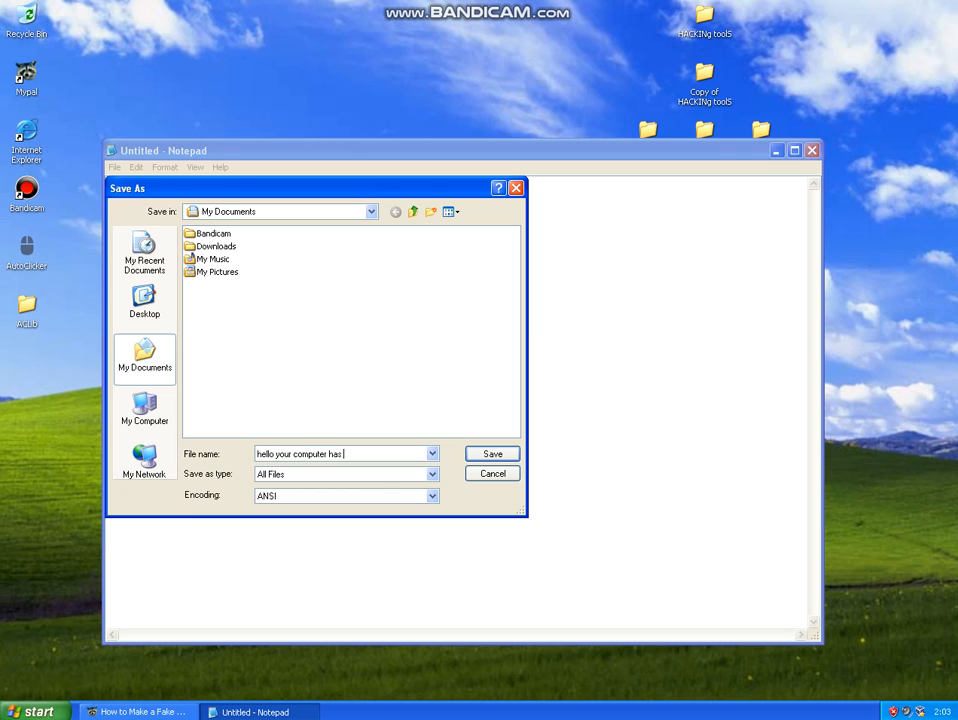
type("virus")
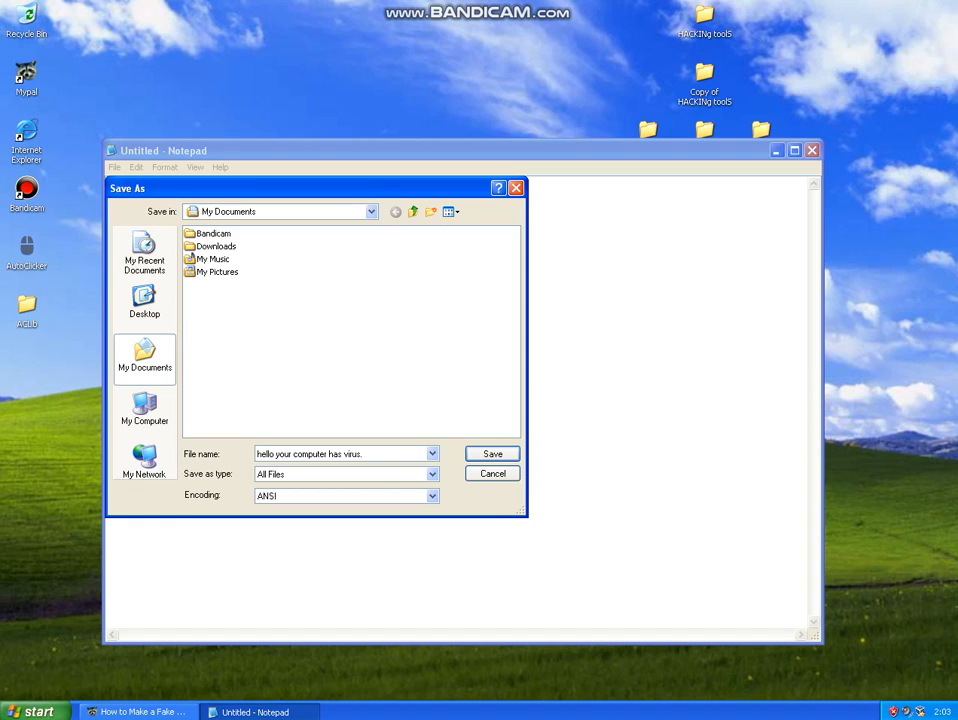
type(".vbs")
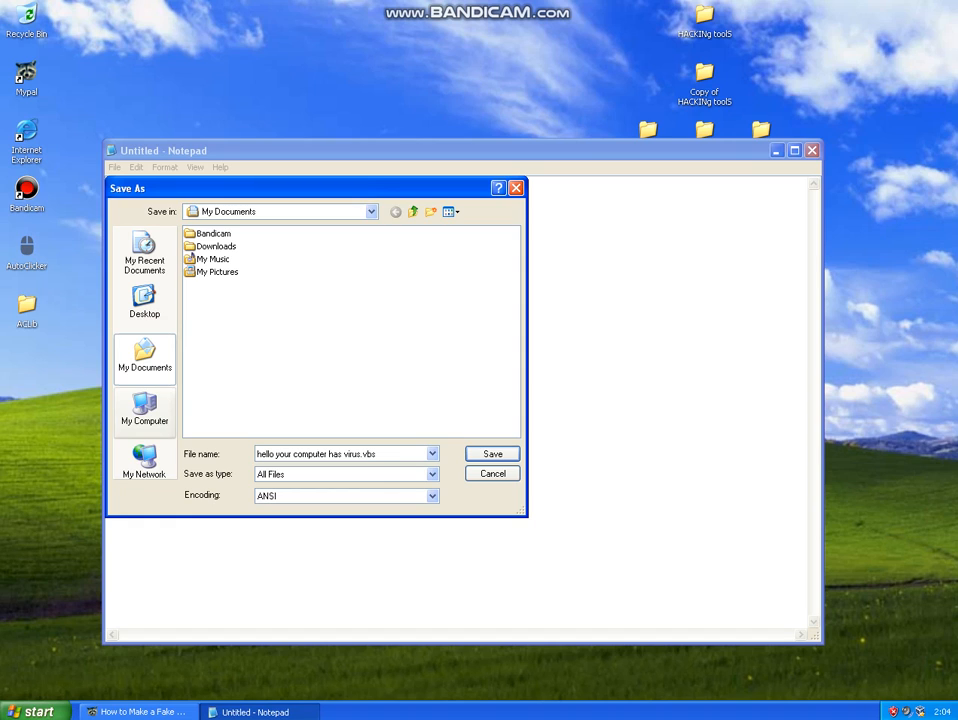
- Save the script to the Desktop and close Notepad
left_click(144, 300)
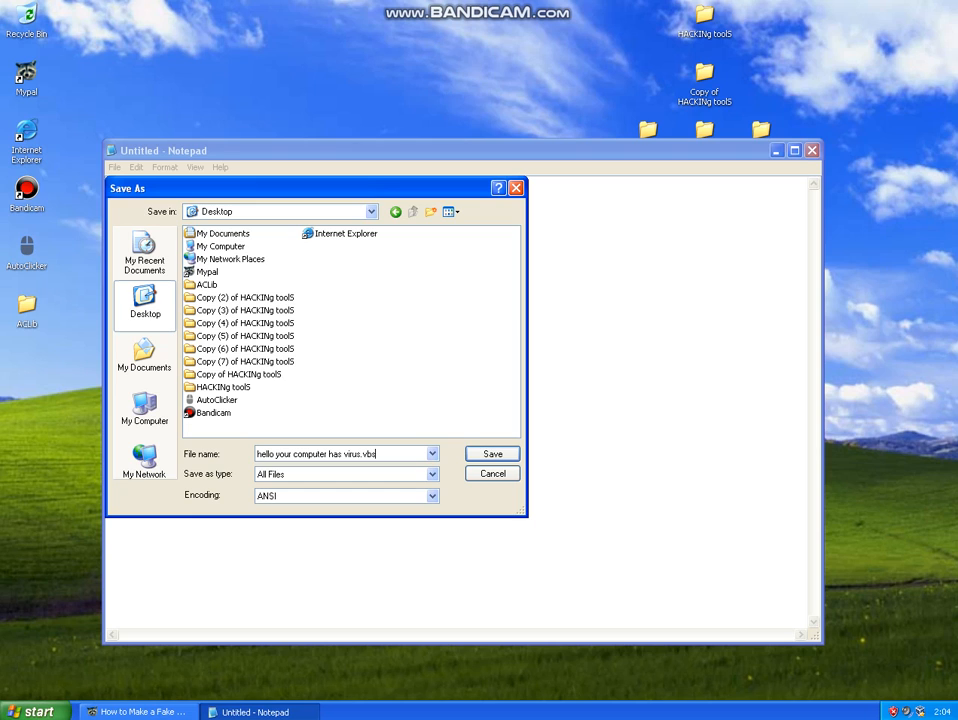
left_click(492, 452)
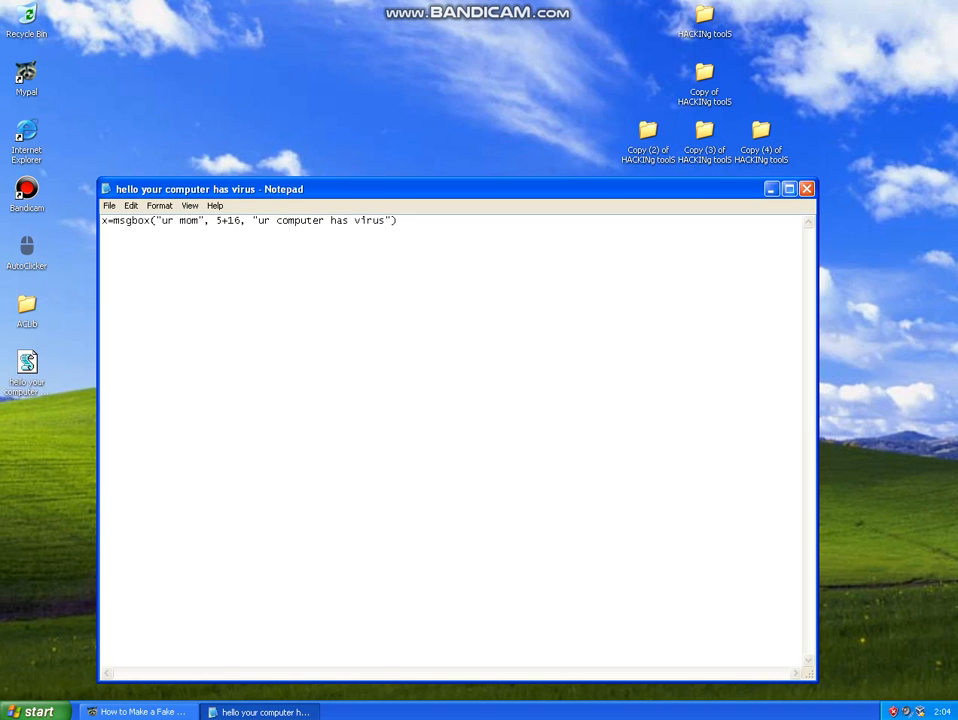
left_click(806, 188)
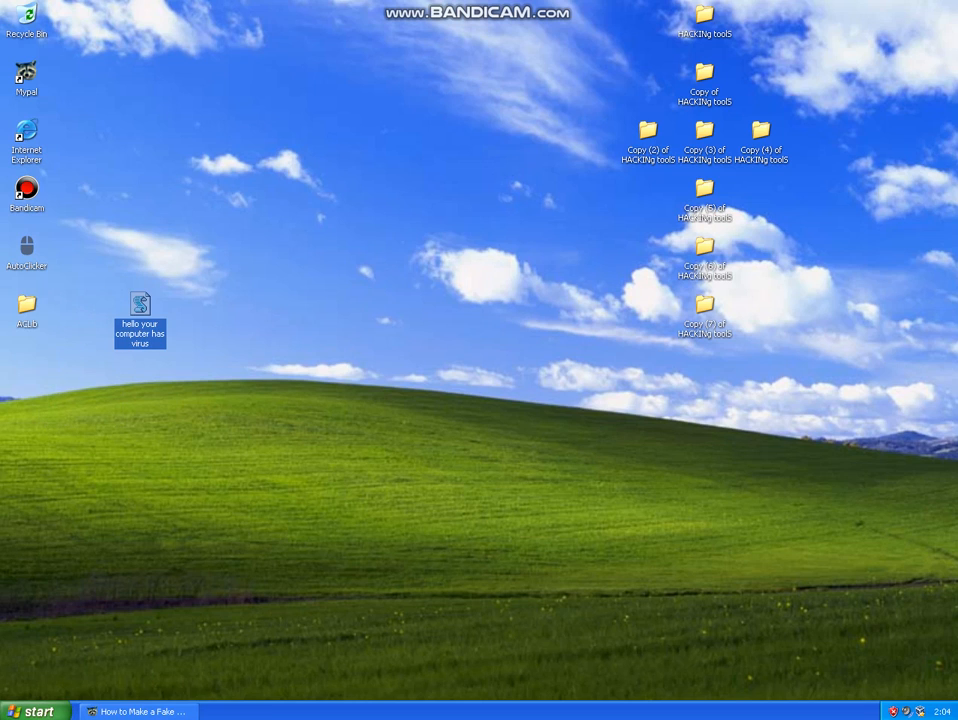
mouse_move(140, 304)
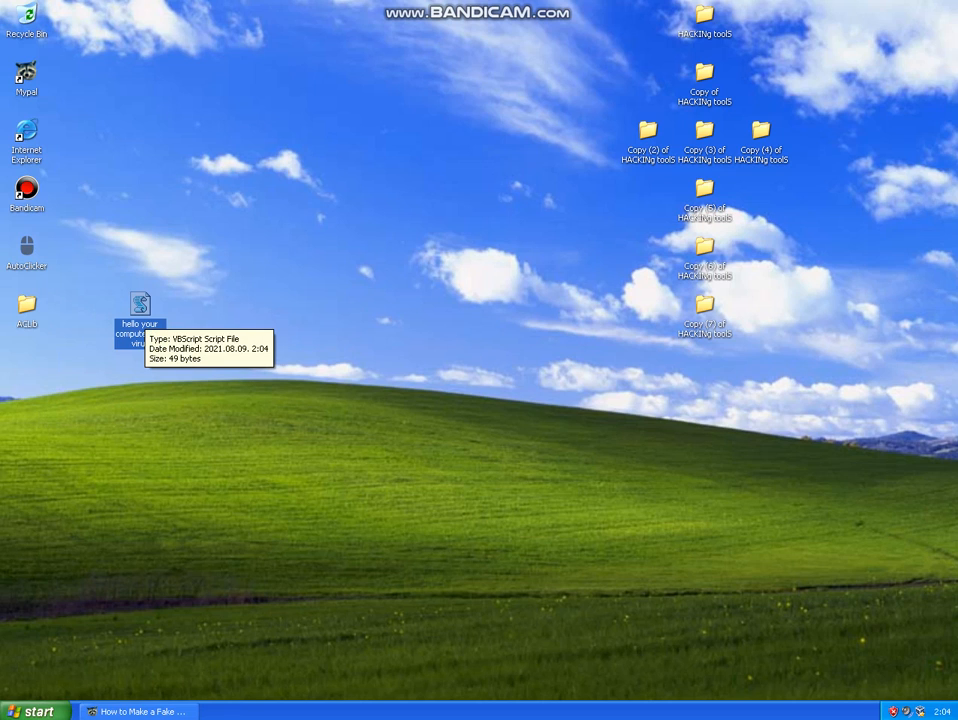
- Rename the desktop script to 'free vbux' through its Properties dialog
right_click(140, 310)
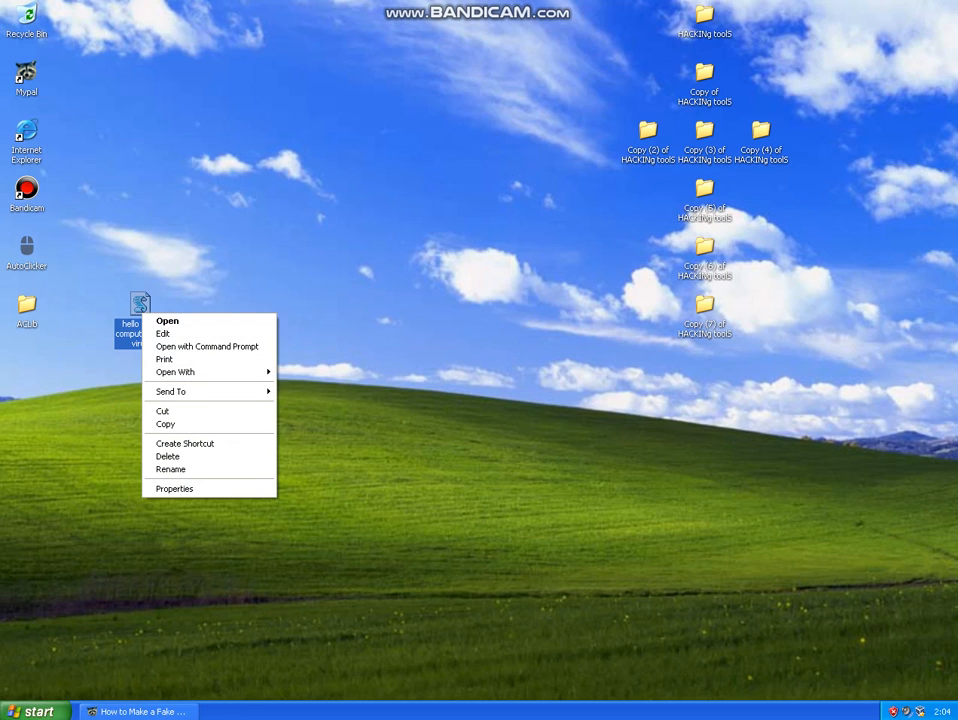
left_click(174, 488)
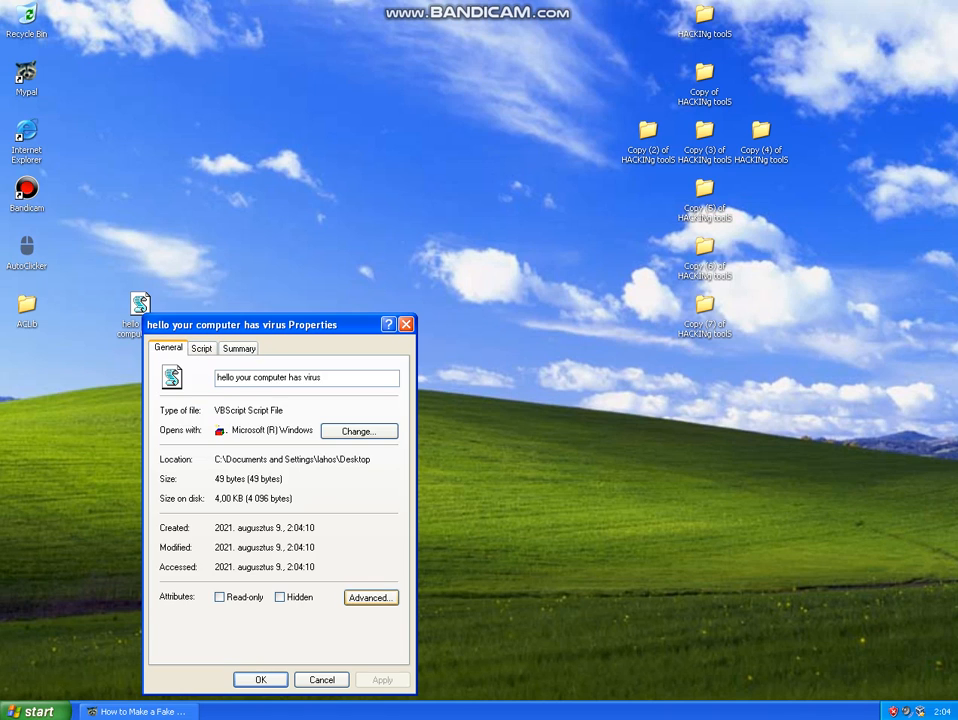
left_click(372, 596)
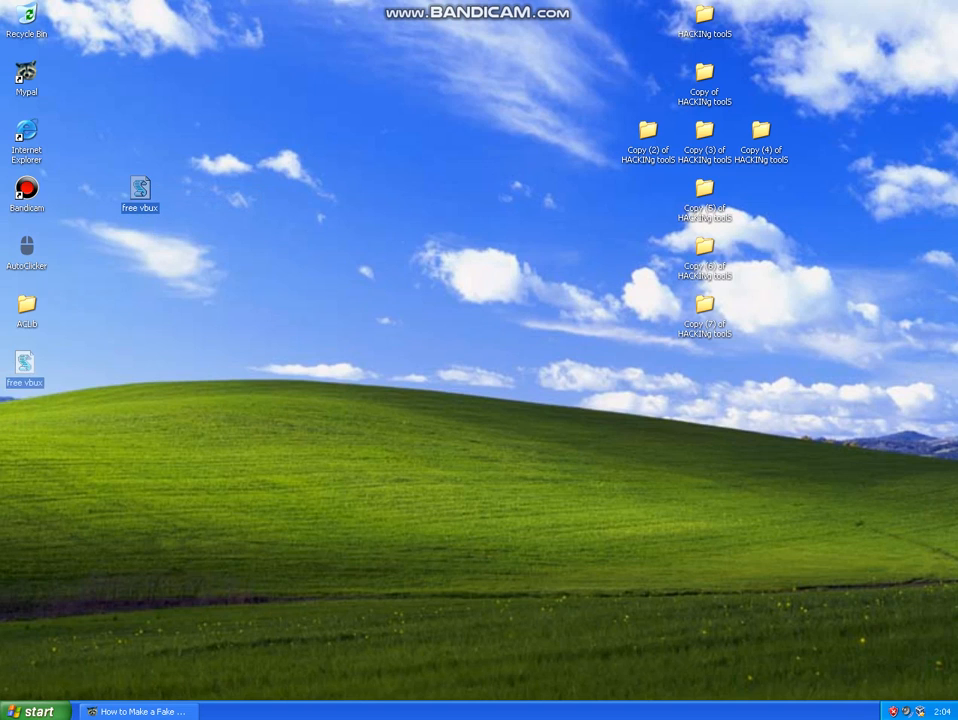
- Show the Open With program choices for the free vbux script
left_click(24, 364)
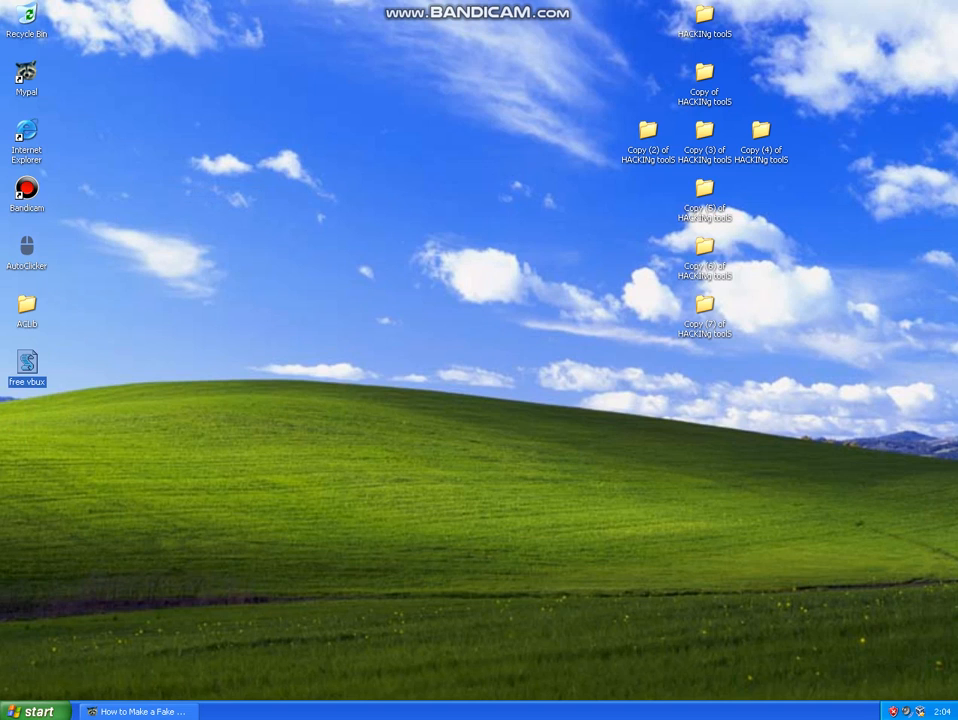
right_click(26, 364)
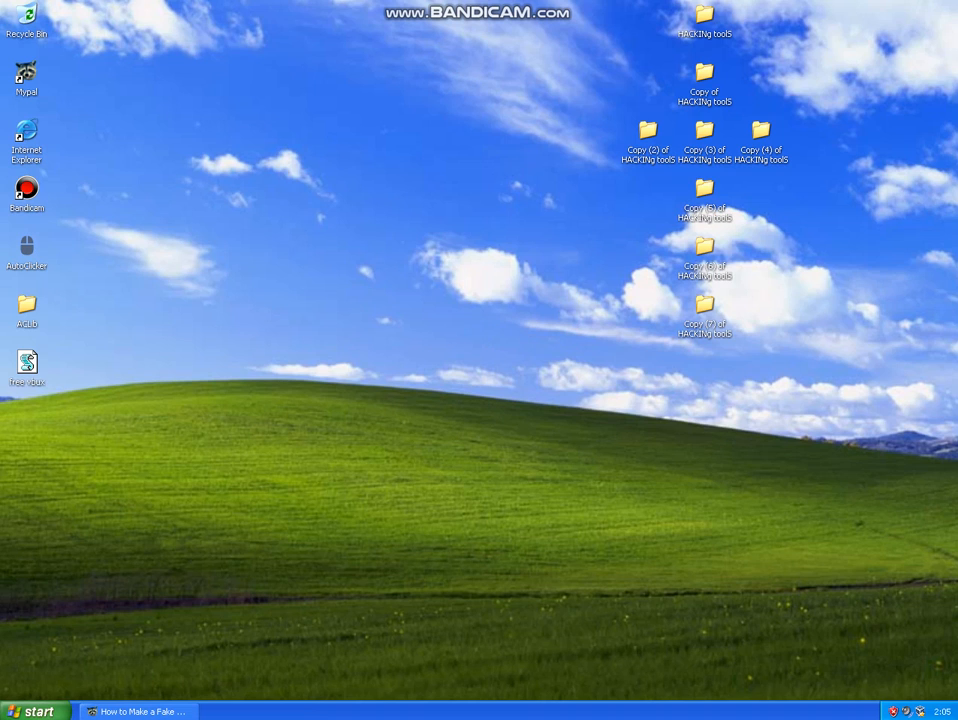
right_click(28, 362)
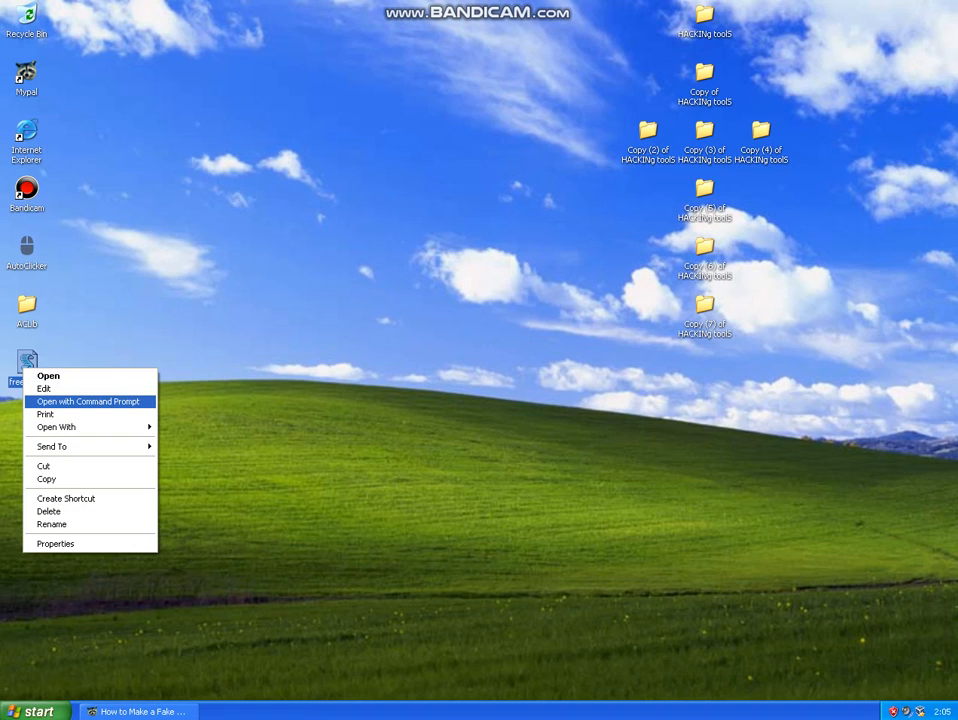
mouse_move(44, 388)
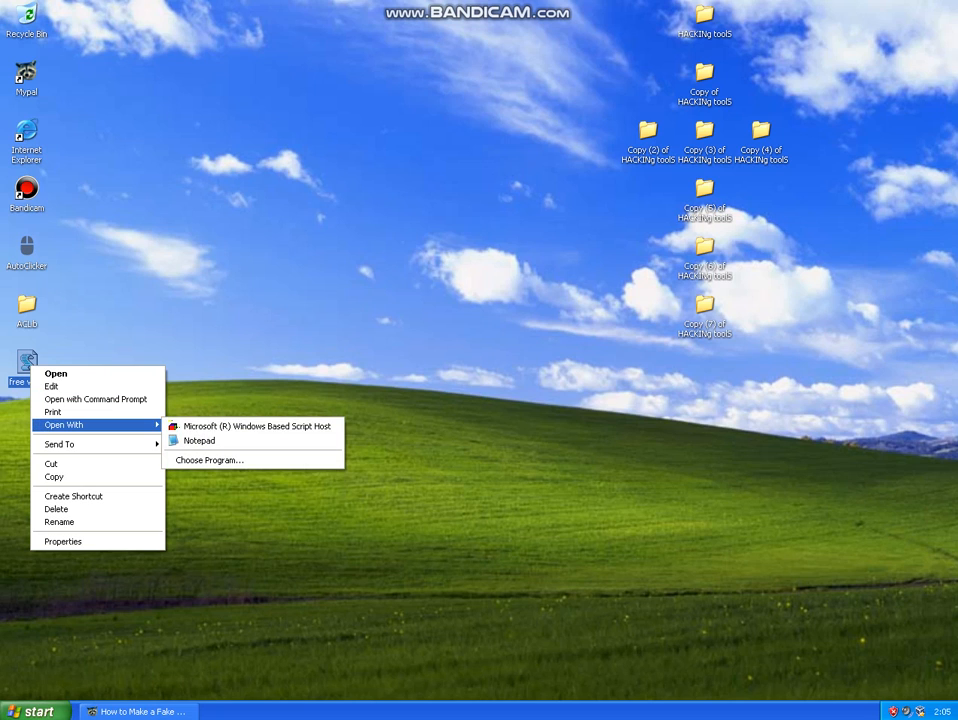
- Fill the script with repeated 'ur mom' / 'ur computer has virus' msgbox lines and close Notepad
left_click(198, 440)
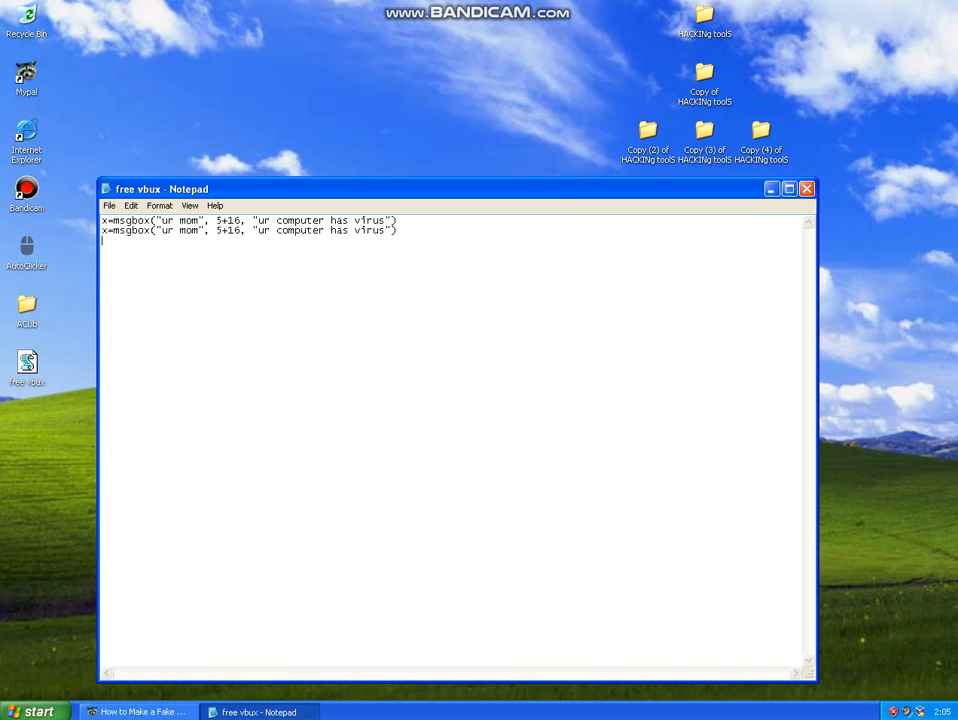
type("x=msgbox(\"ur mom\", 5+16, \"ur computer has virus\")")
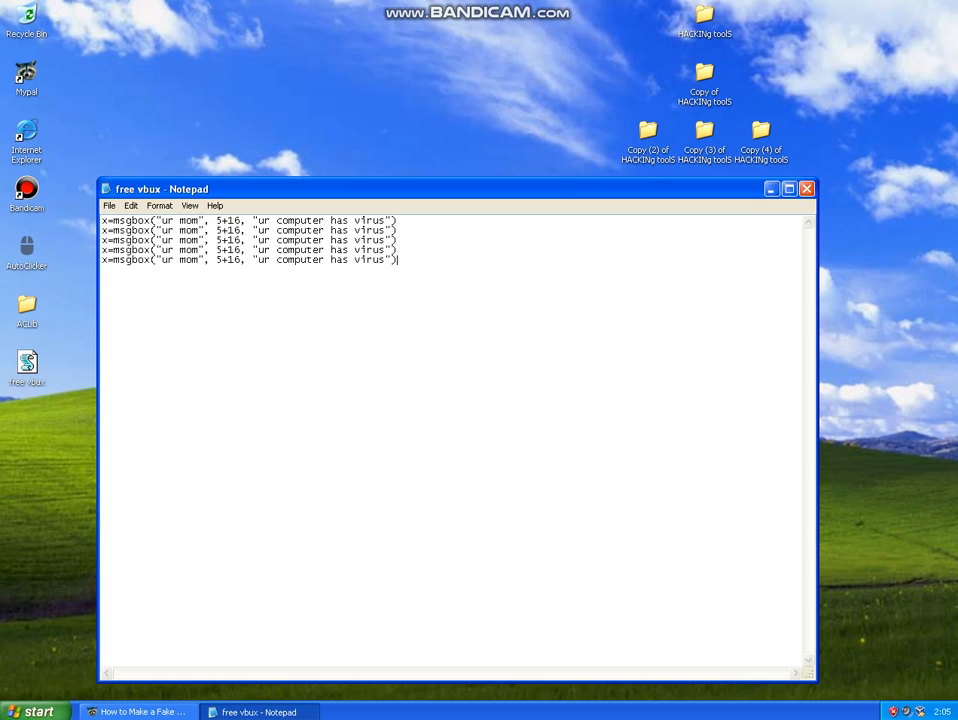
key("enter")
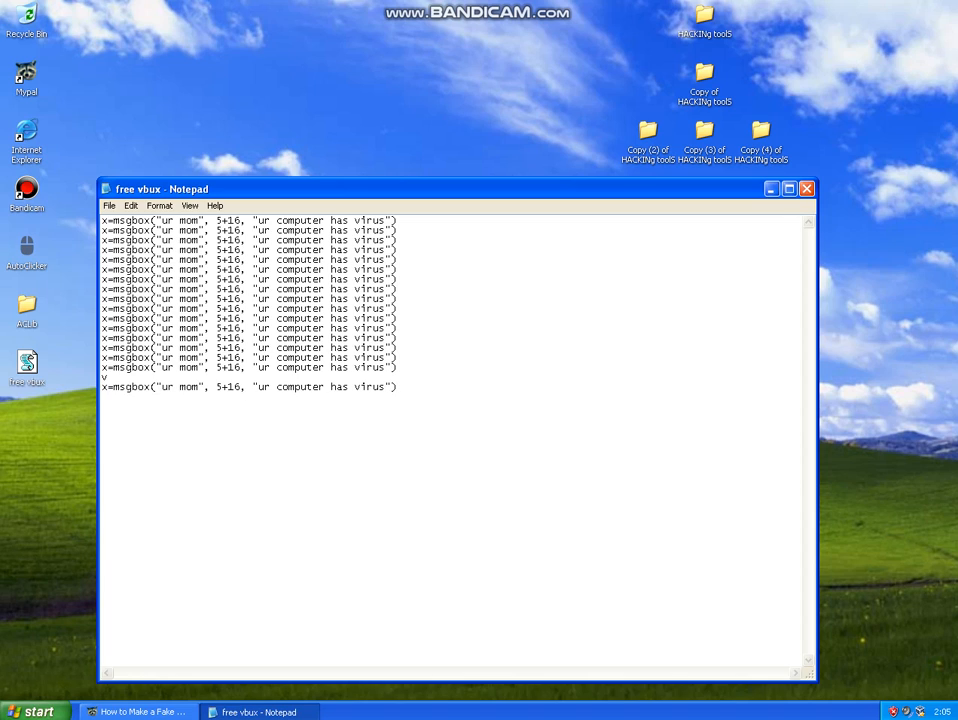
type("x=msgbox(\"ur mom\", 5+16, \"ur computer has virus\")")
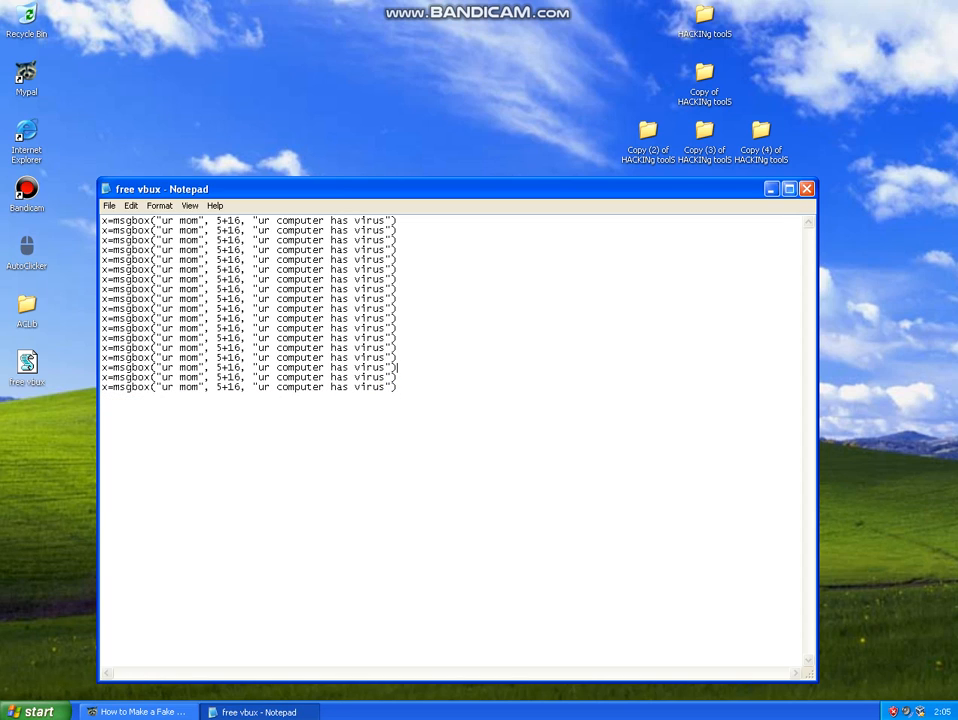
left_click(806, 188)
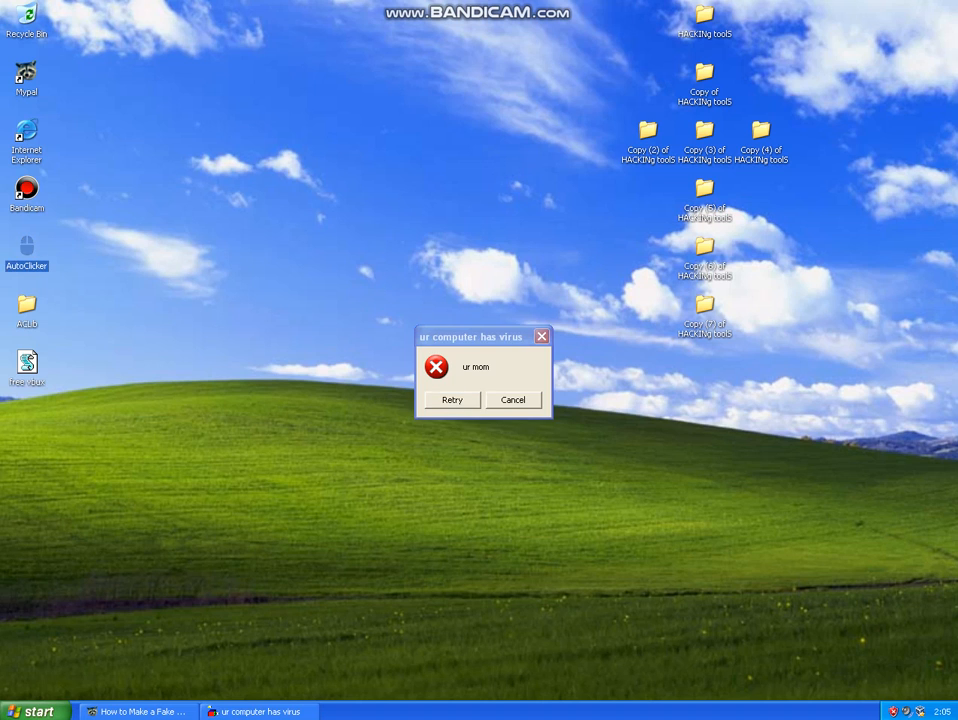
- Run free vbux from the desktop and dismiss its fake virus error boxes
double_click(28, 248)
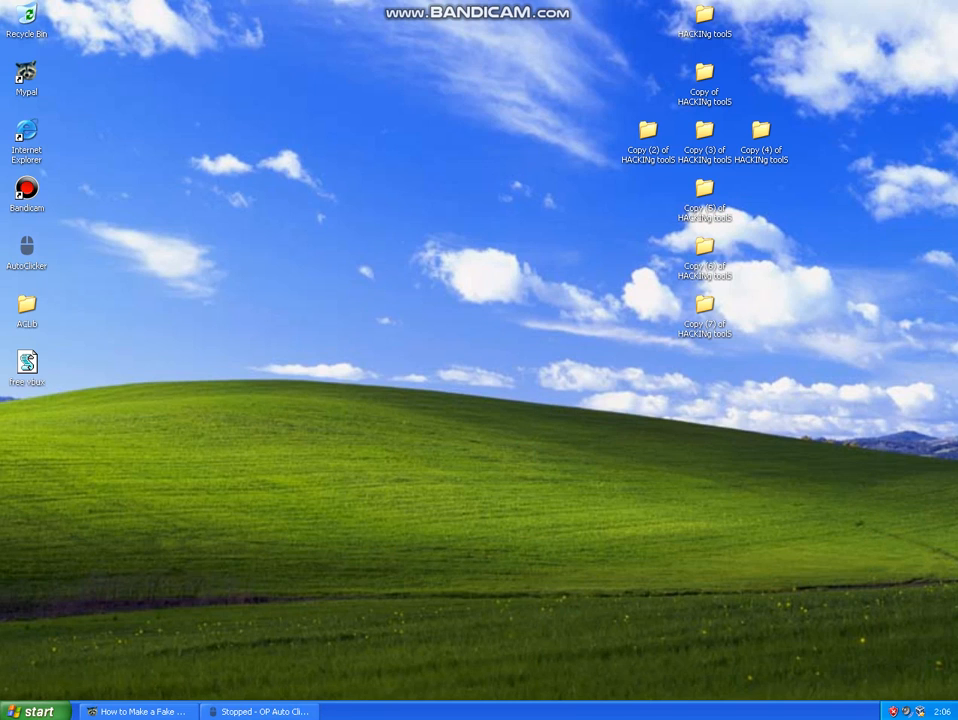
- Open the free vbux script from the desktop in Notepad via Open With
right_click(28, 362)
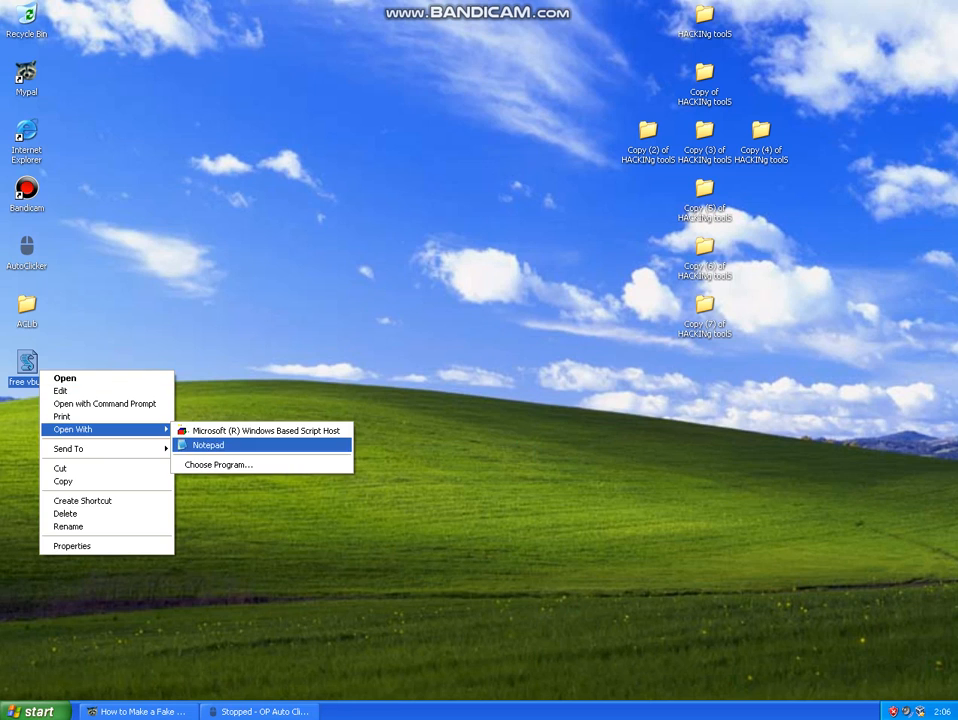
left_click(208, 444)
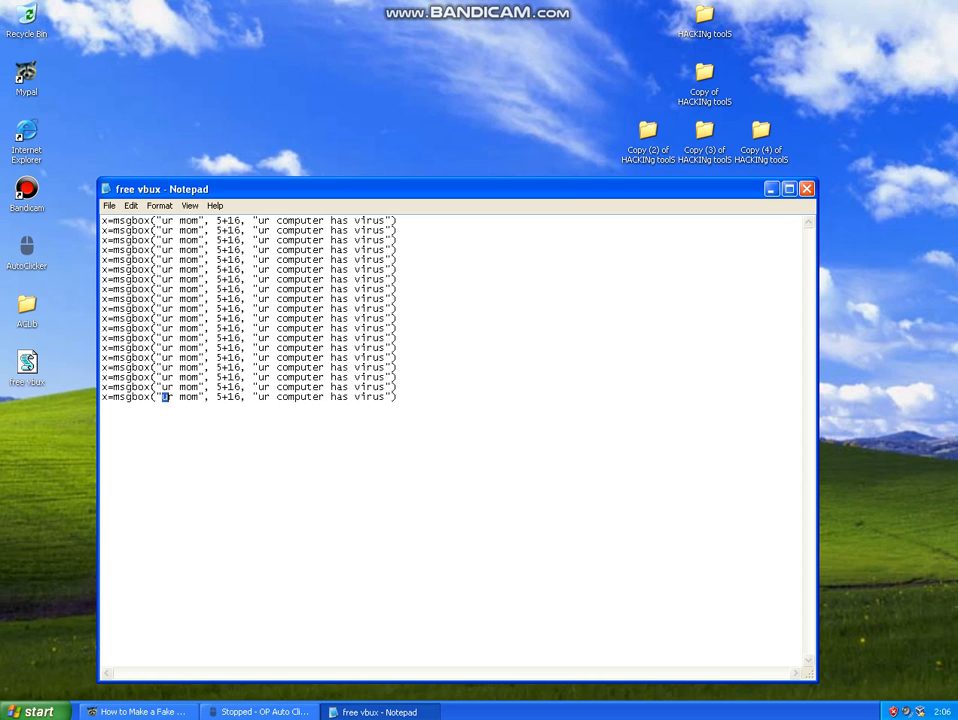
- Rewrite the last msgbox as an amazon gift card warning titled 'hello and thank you for calluig microsoft tech support' with button code 1+48
type("amazon")
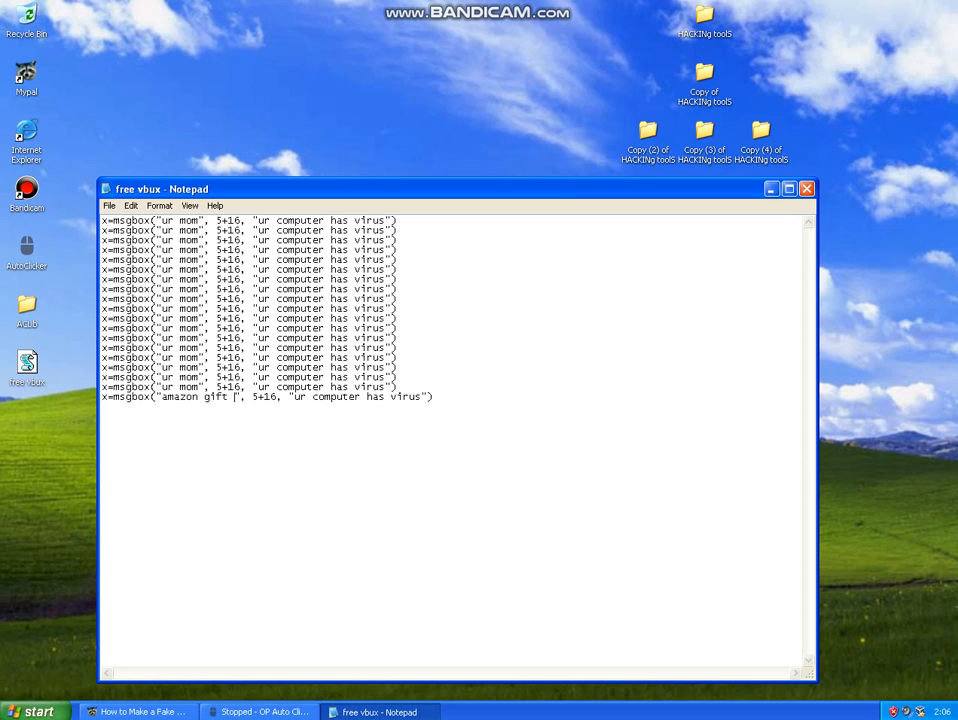
type("card")
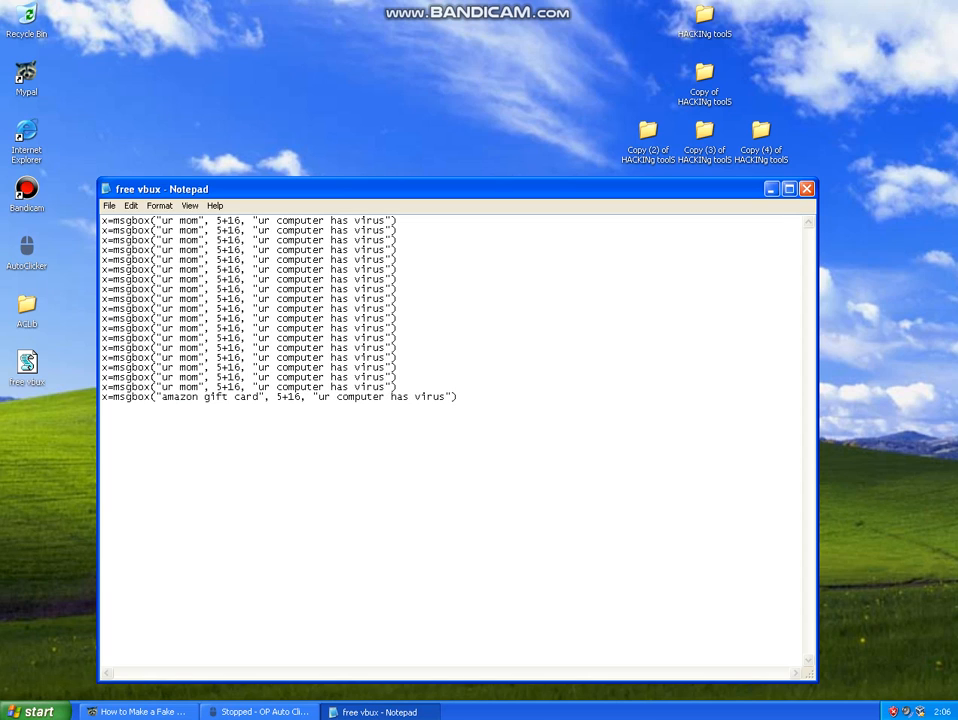
left_click_drag(316, 396, 448, 396)
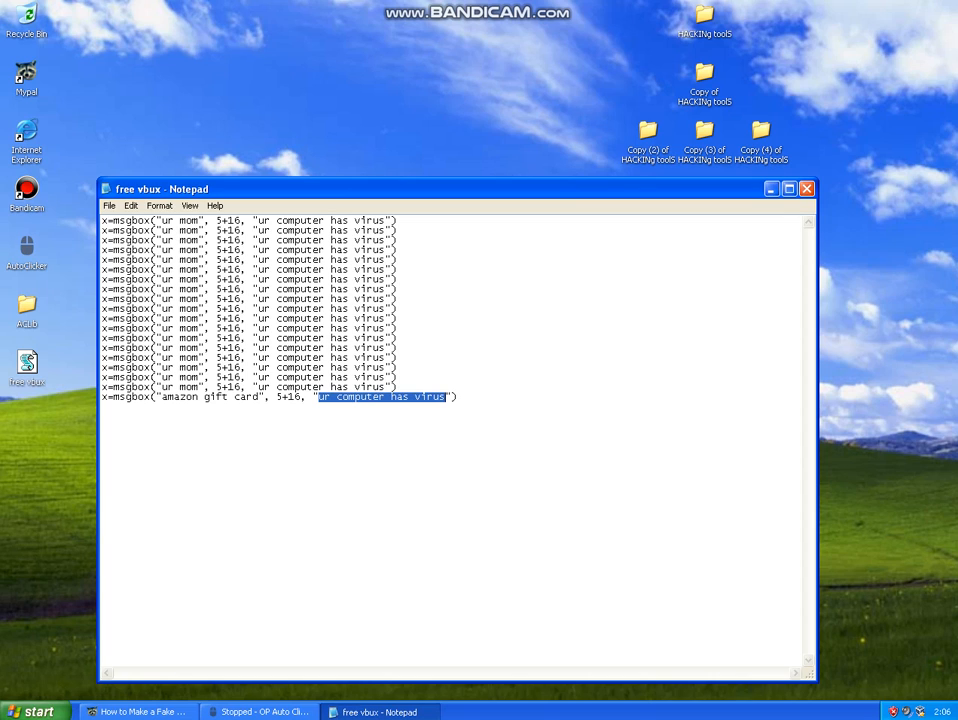
type("hello")
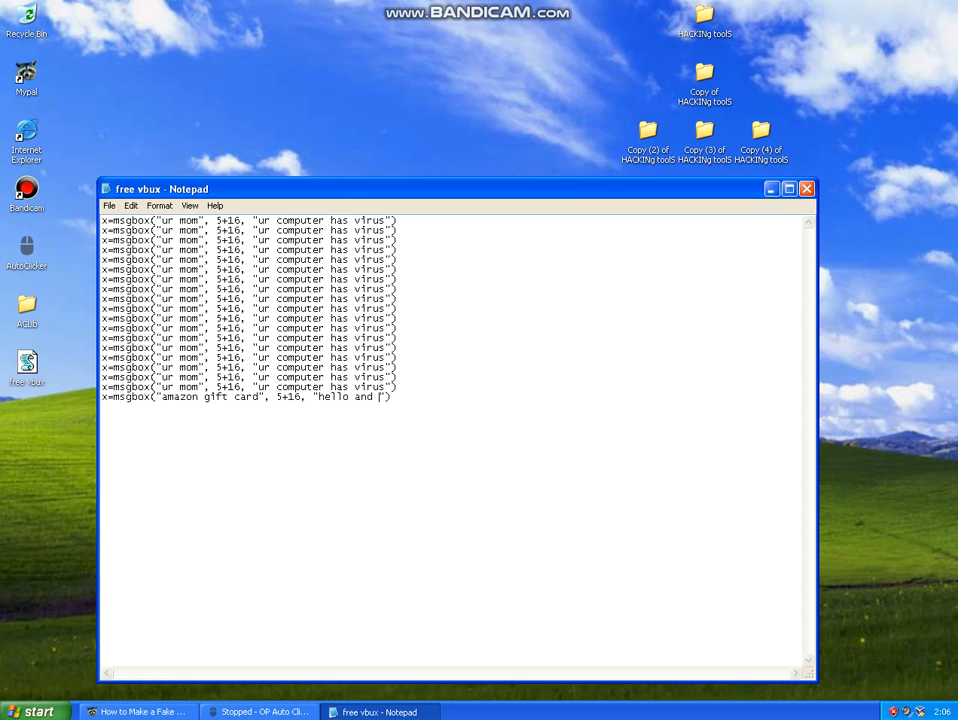
type("thank you for calluiig microsof")
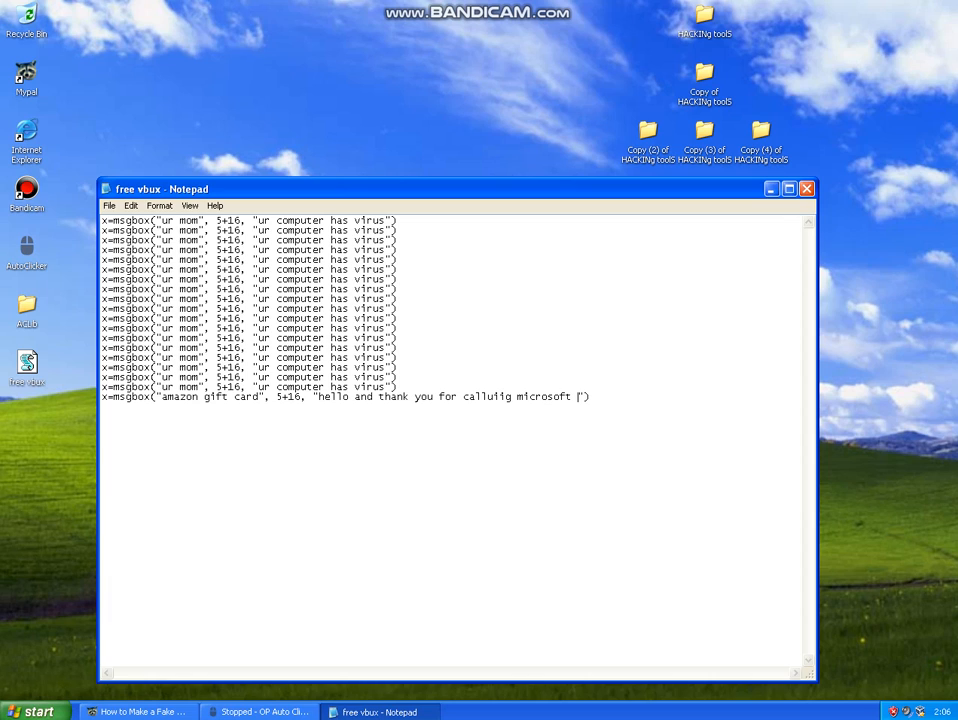
type("tech su")
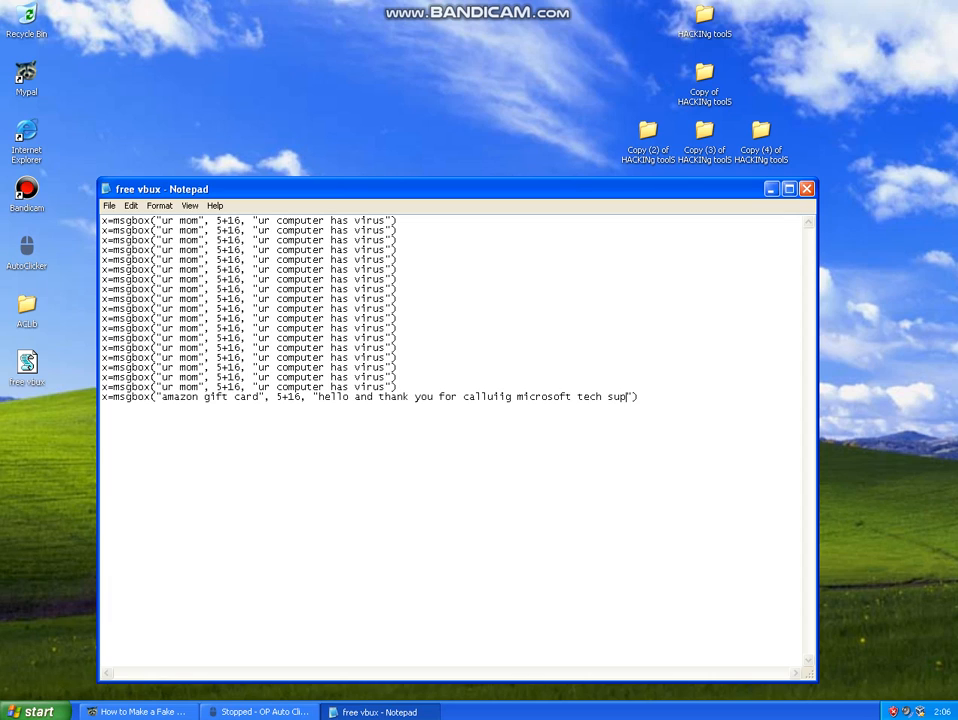
type("port")
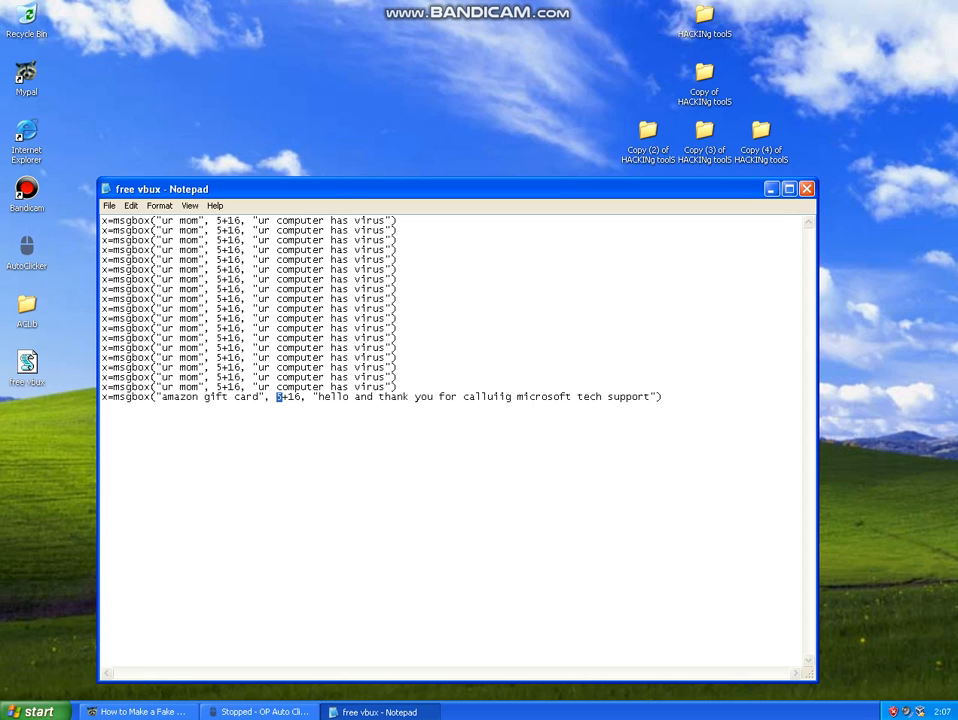
type("1")
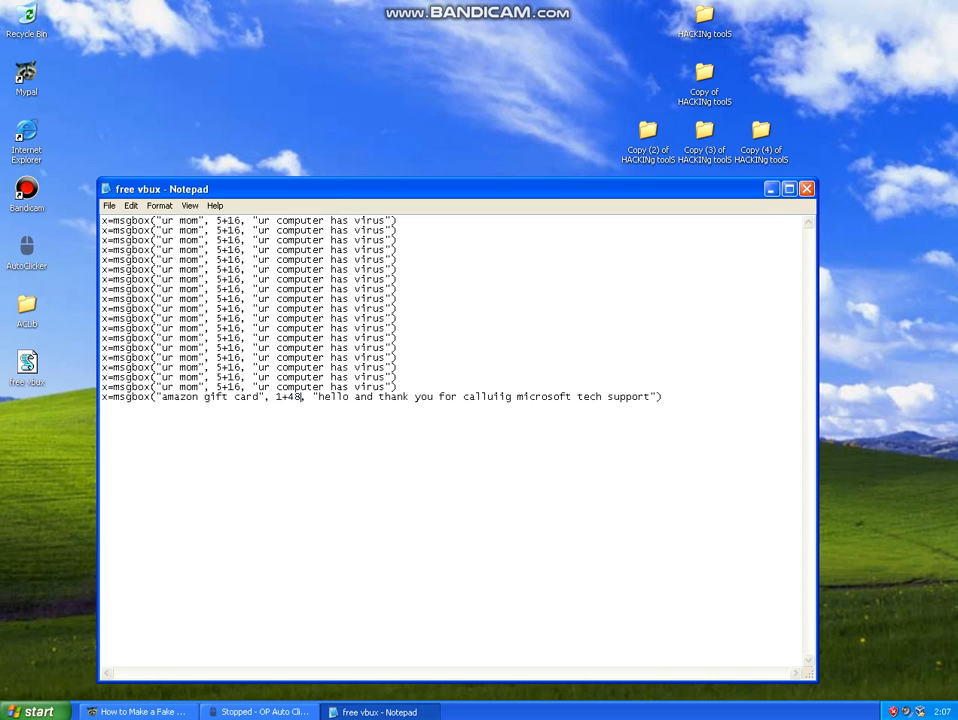
- Delete the earlier repeated ur mom msgbox lines
triple_click(250, 388)
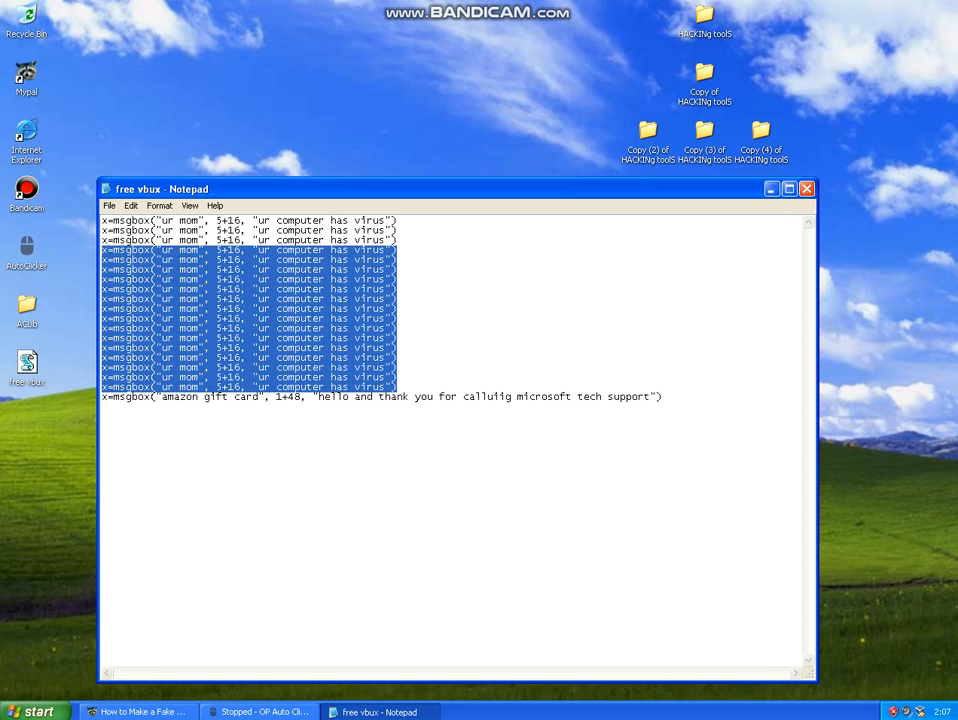
key("Delete")
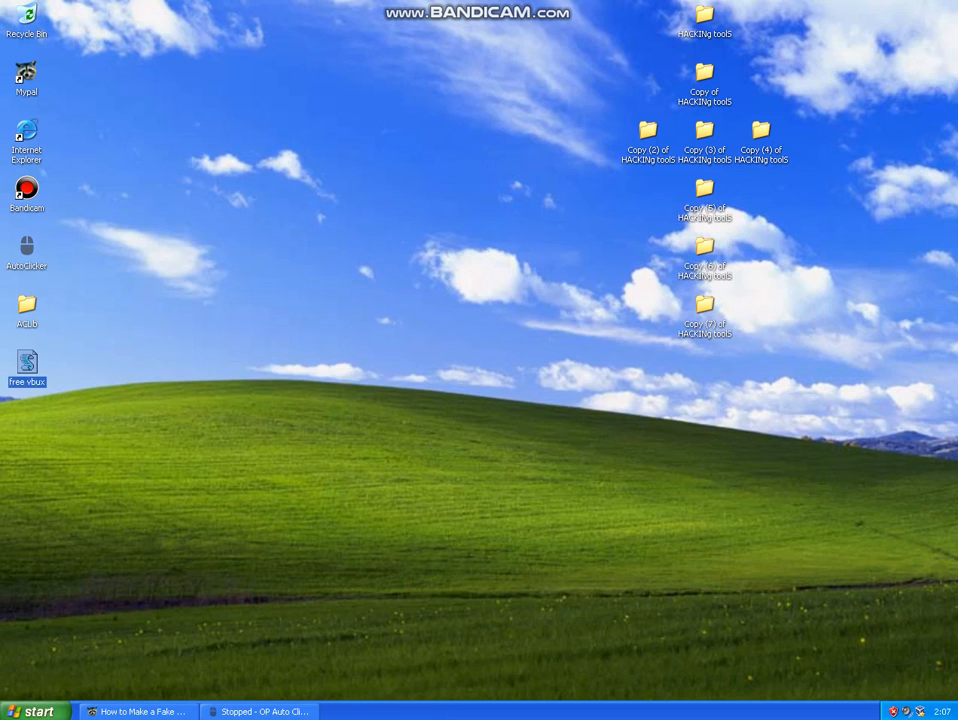
- Run free vbux to show the amazon gift card warning box, then dismiss it
double_click(28, 368)
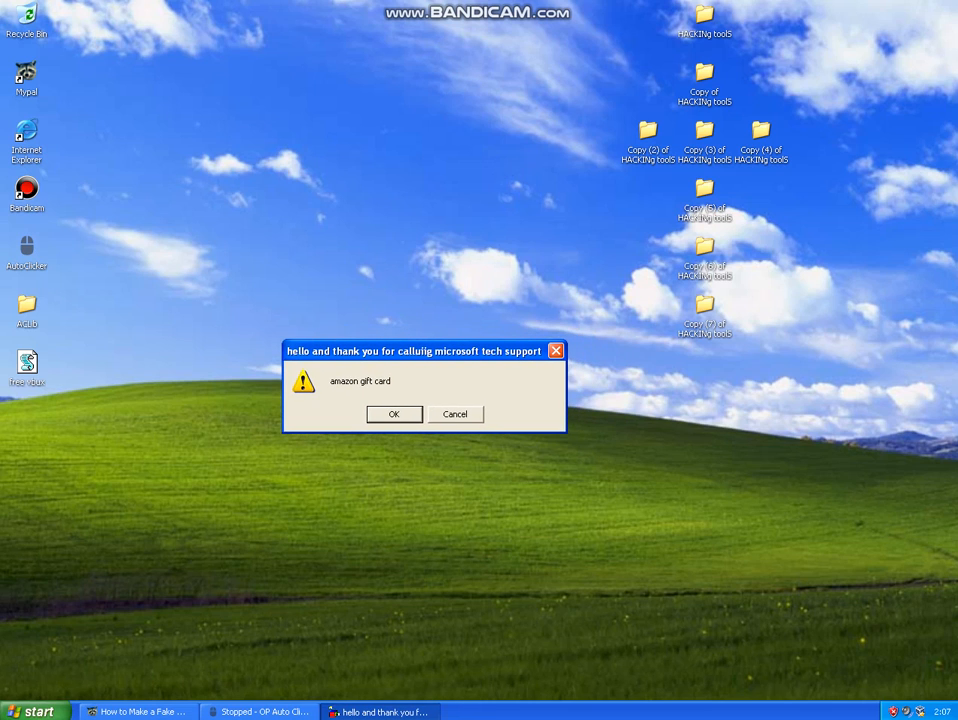
left_click_drag(420, 350, 344, 426)
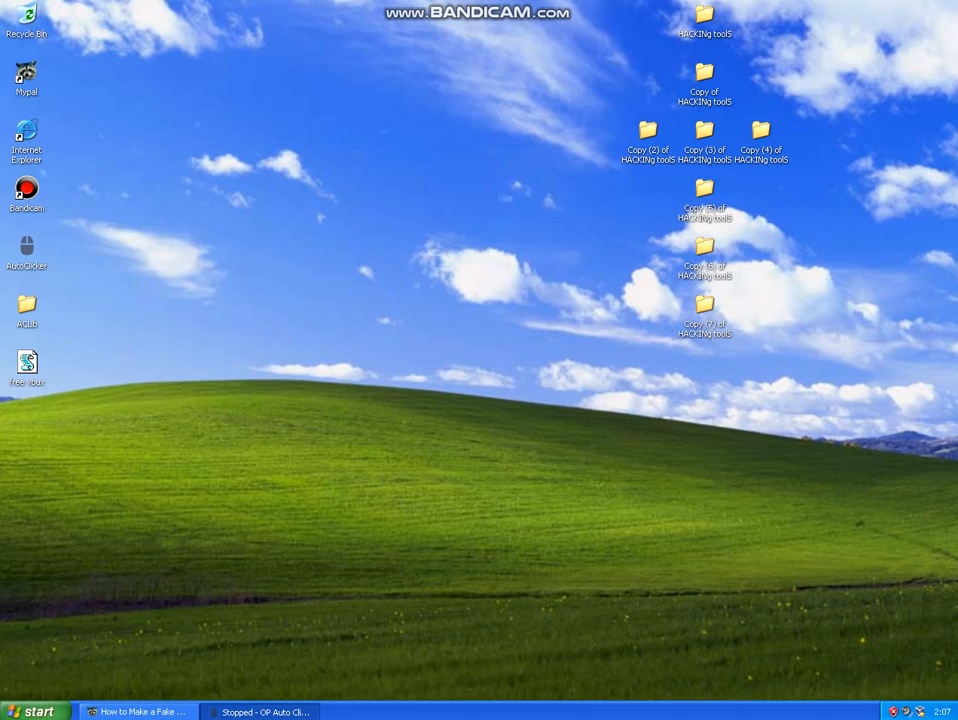
left_click(28, 362)
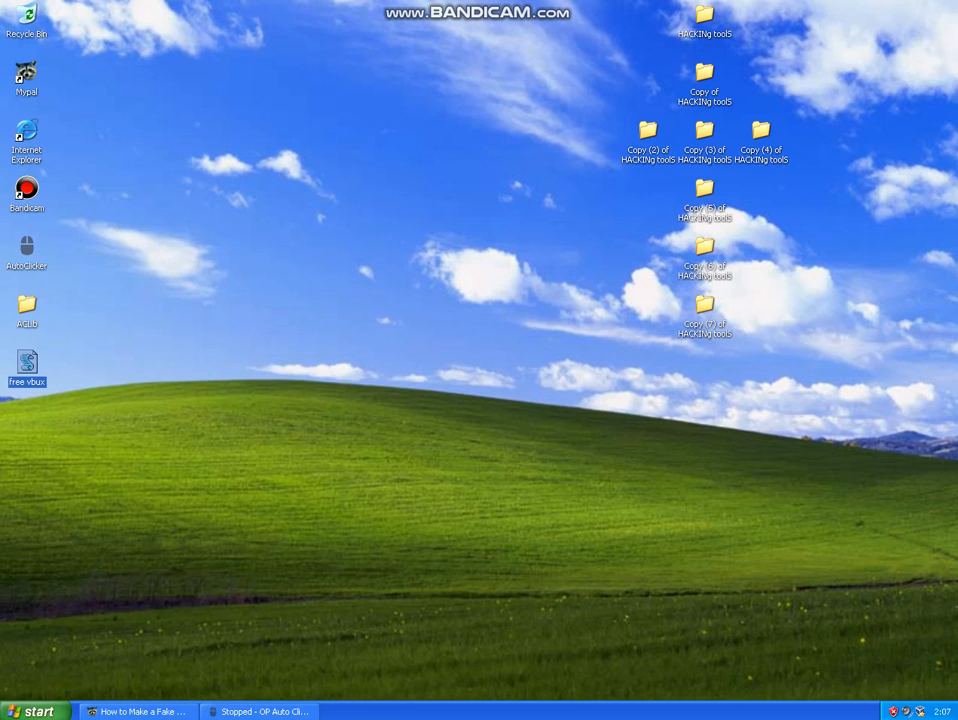